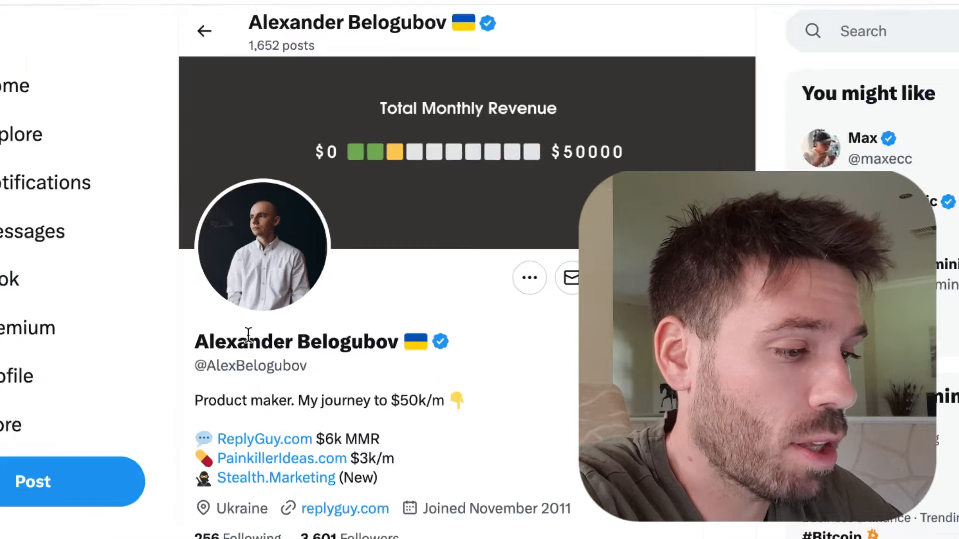
Reach the ReplyGuy.com link in the bio and go to the ReplyGuy homepage
scroll(down, 3)
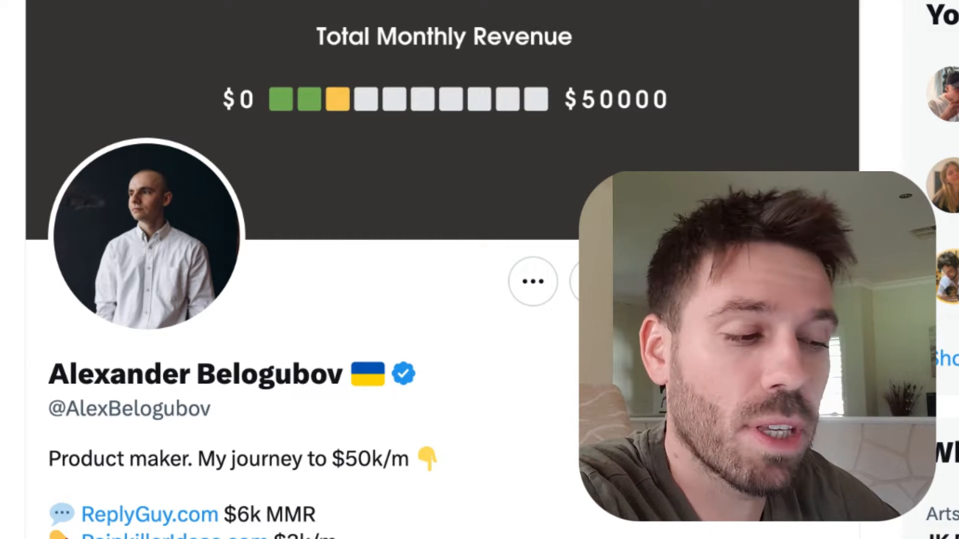
scroll(down, 3)
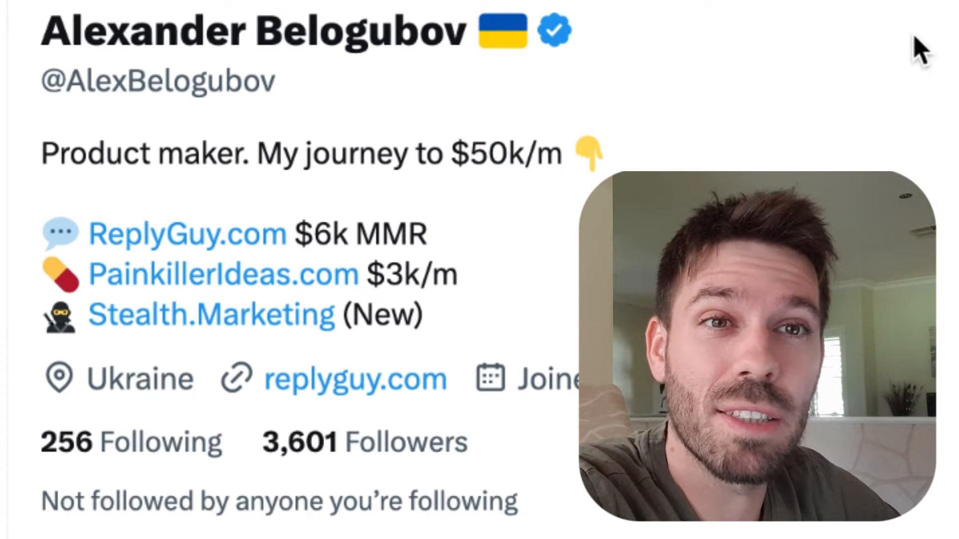
mouse_move(135, 238)
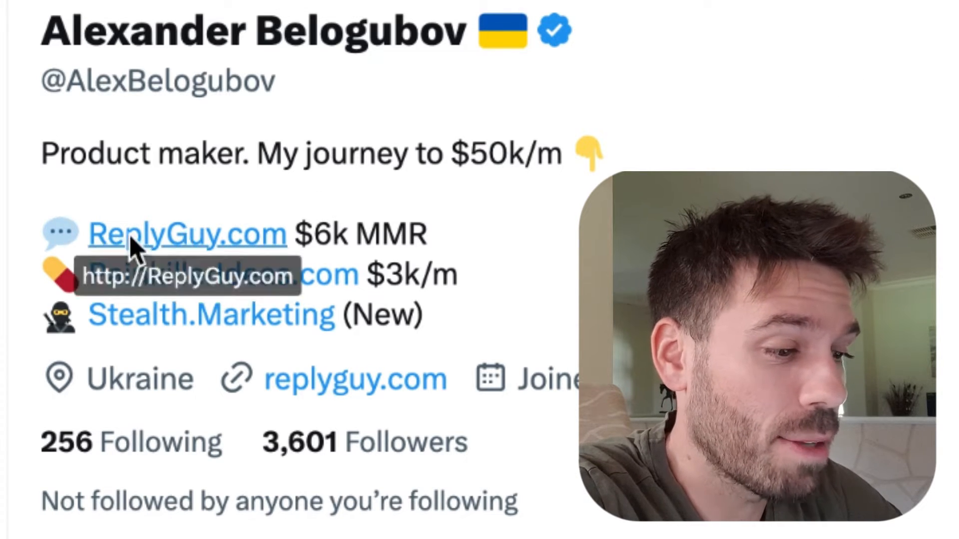
click(187, 234)
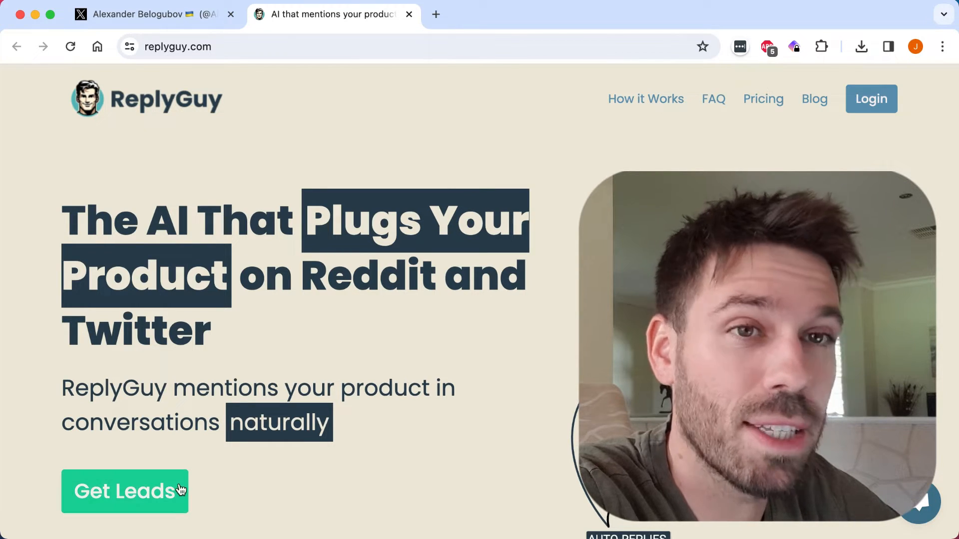
mouse_move(558, 247)
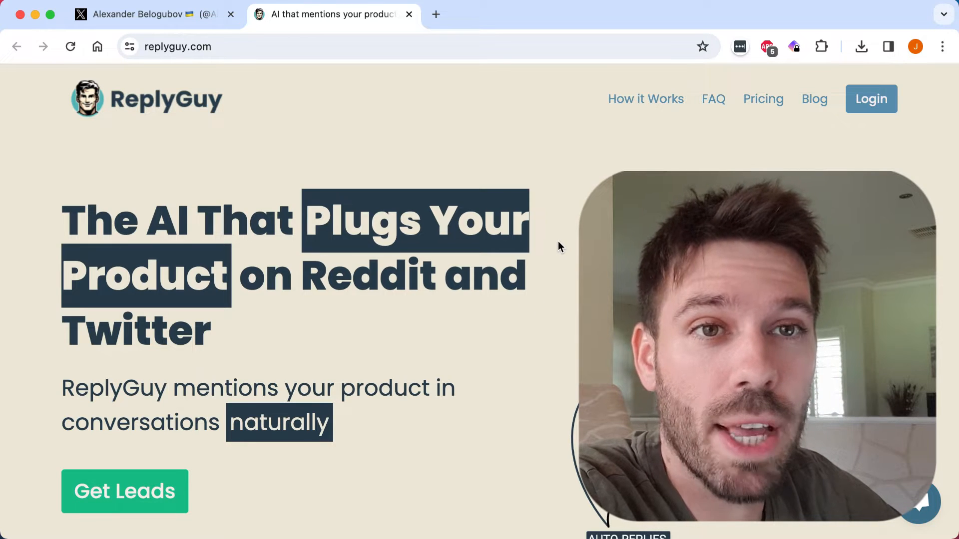
mouse_move(566, 226)
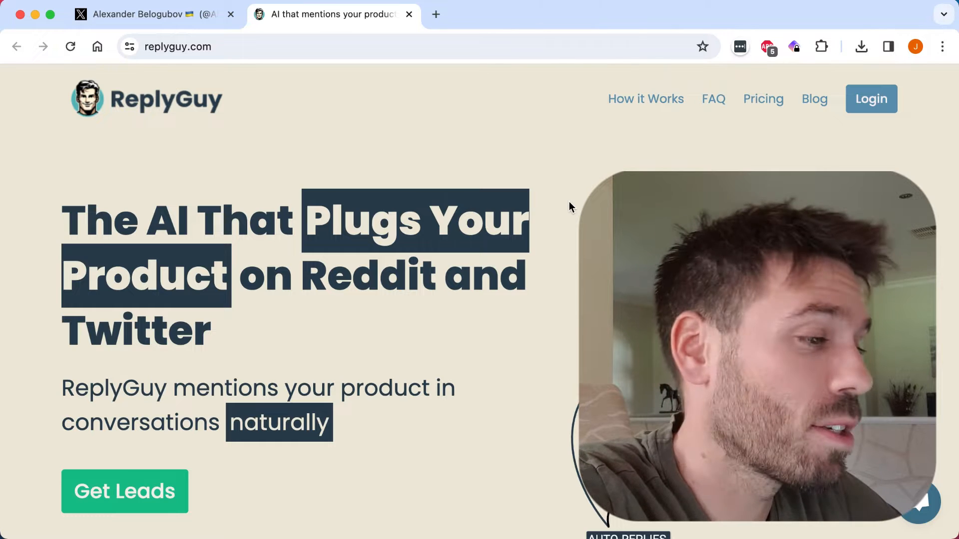
Scroll the homepage past the time comparison to the Free-to-Enterprise pricing plans
scroll(down, 3)
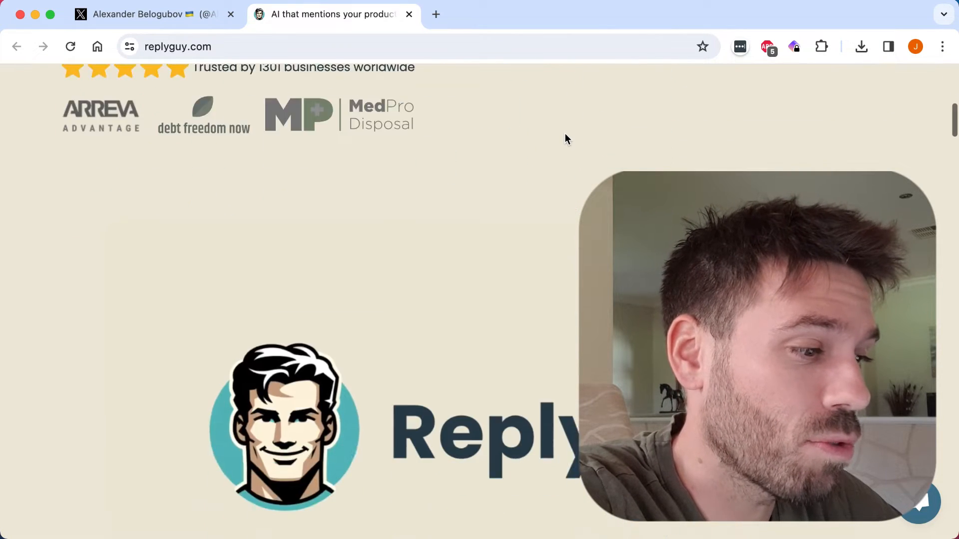
scroll(down, 3)
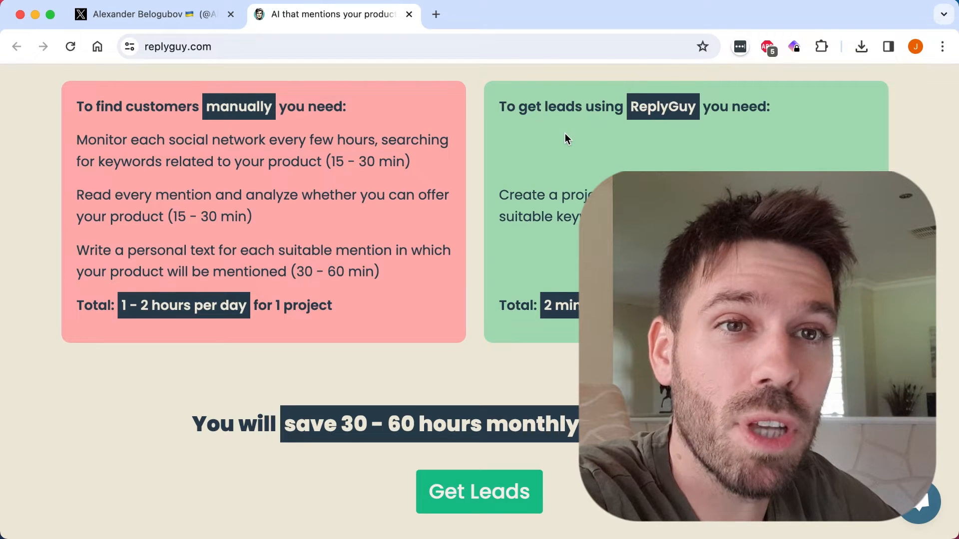
scroll(down, 3)
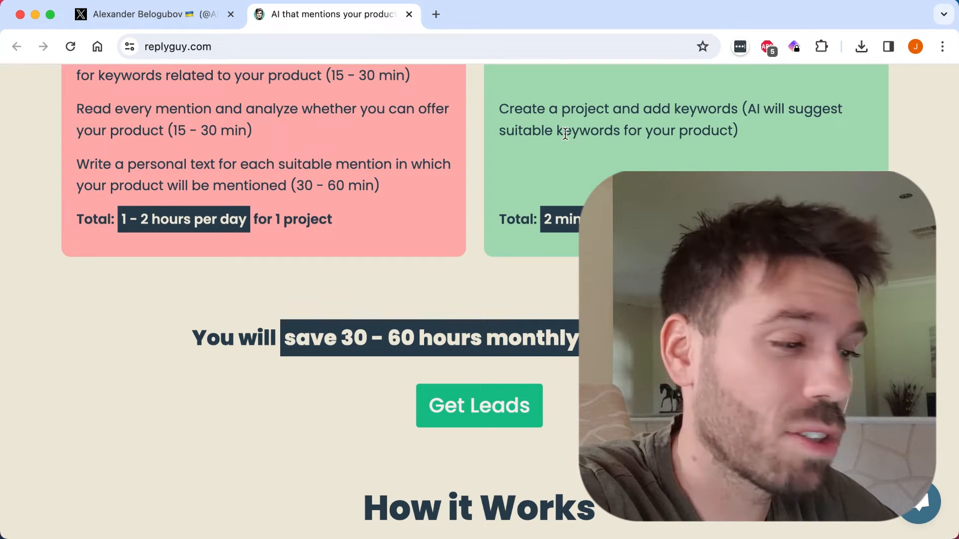
scroll(down, 3)
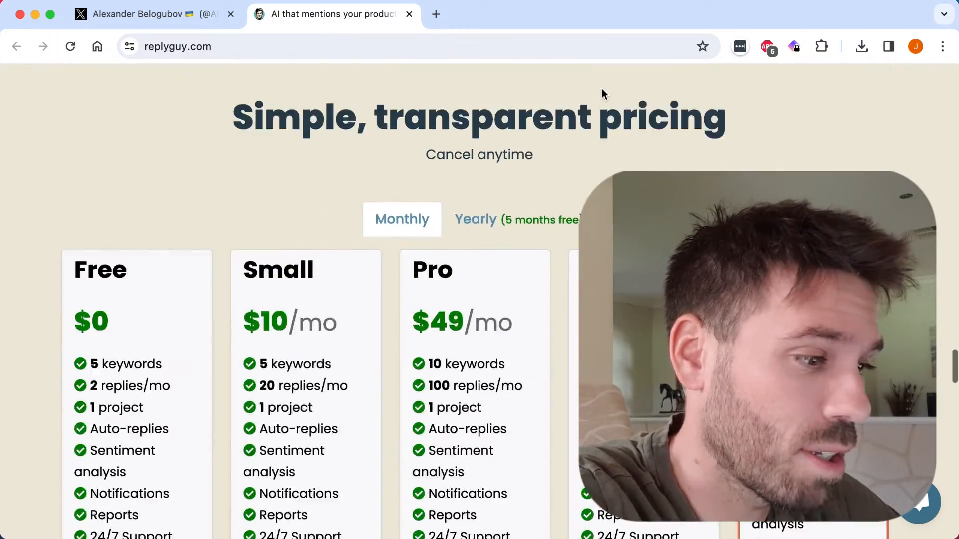
scroll(down, 3)
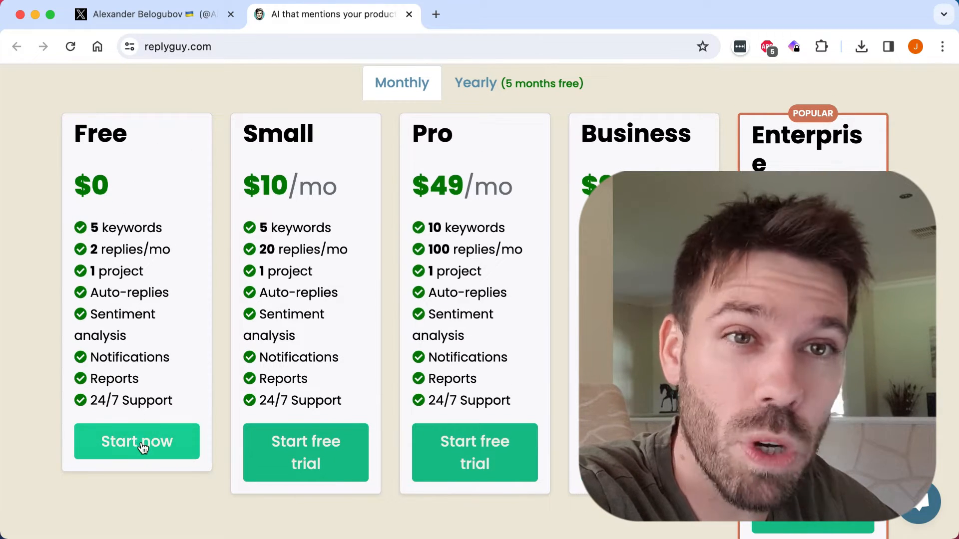
Start the Free plan and request an email sign-in link for the info@ address
click(137, 442)
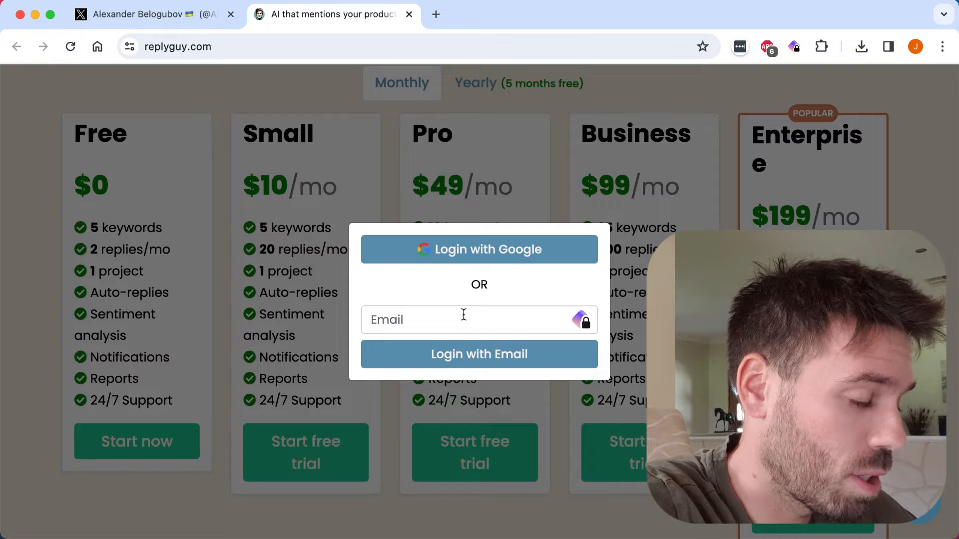
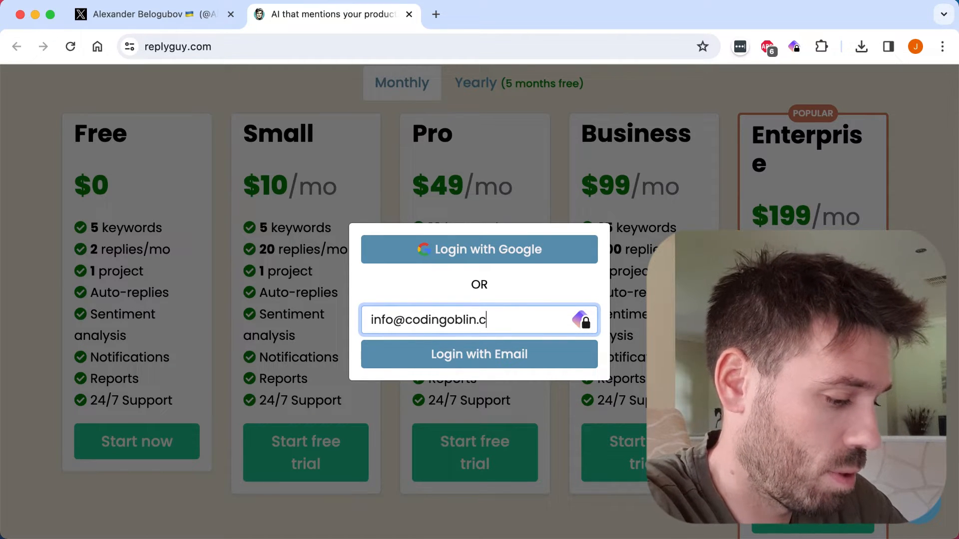
click(478, 353)
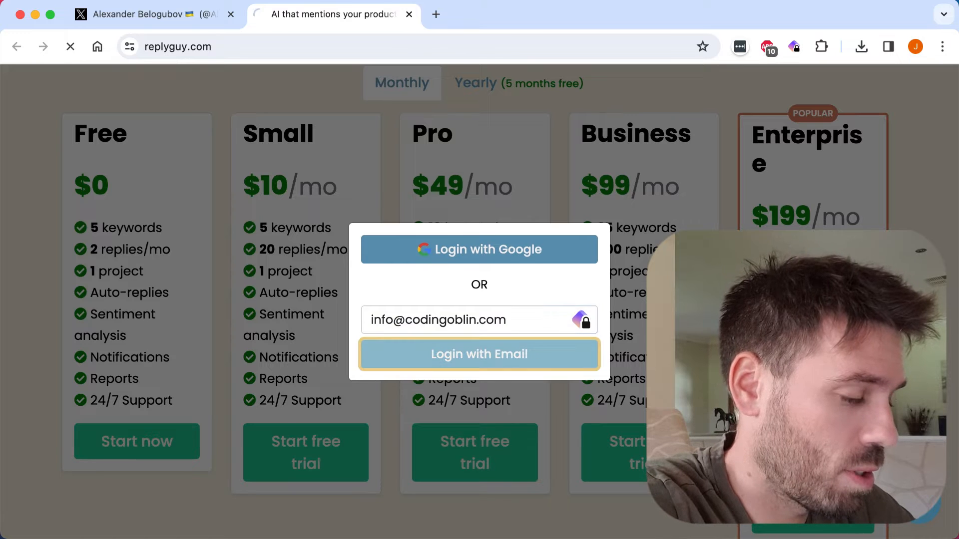
click(479, 353)
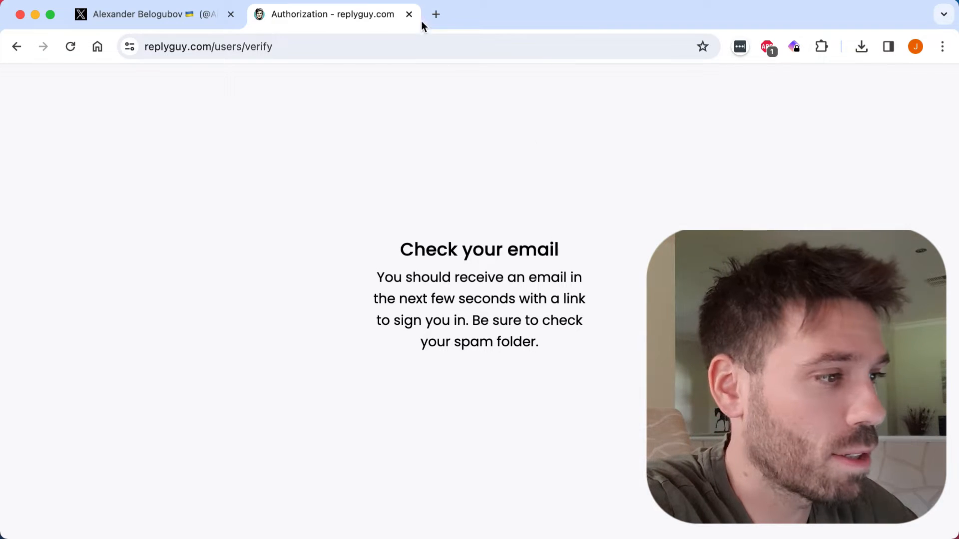
Follow the Sign in link from the ReplyGuy email in Proton Mail and confirm opening it
click(436, 14)
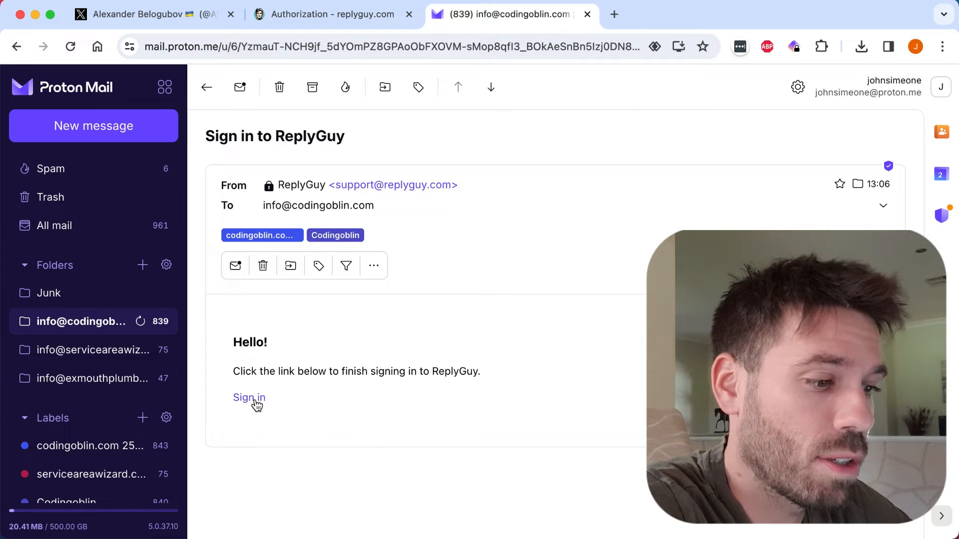
click(248, 397)
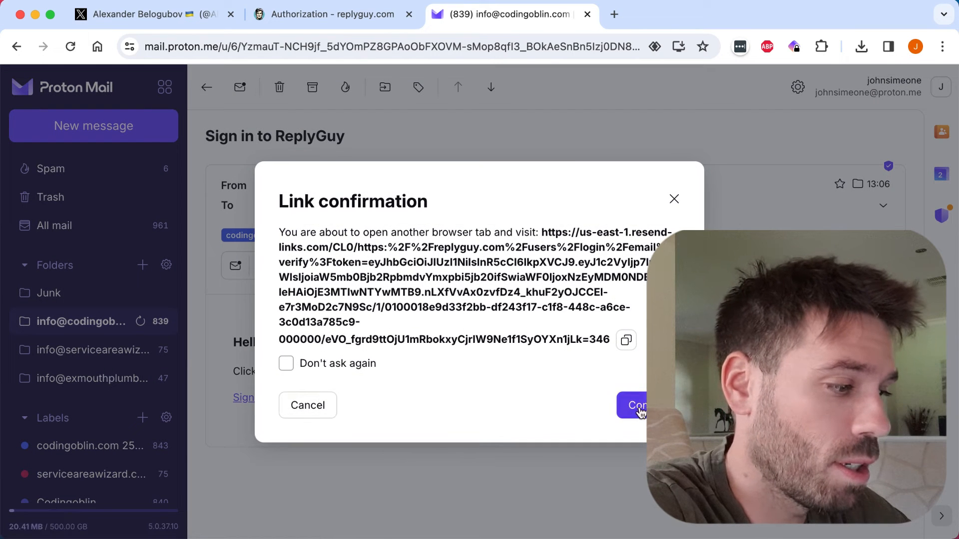
click(635, 406)
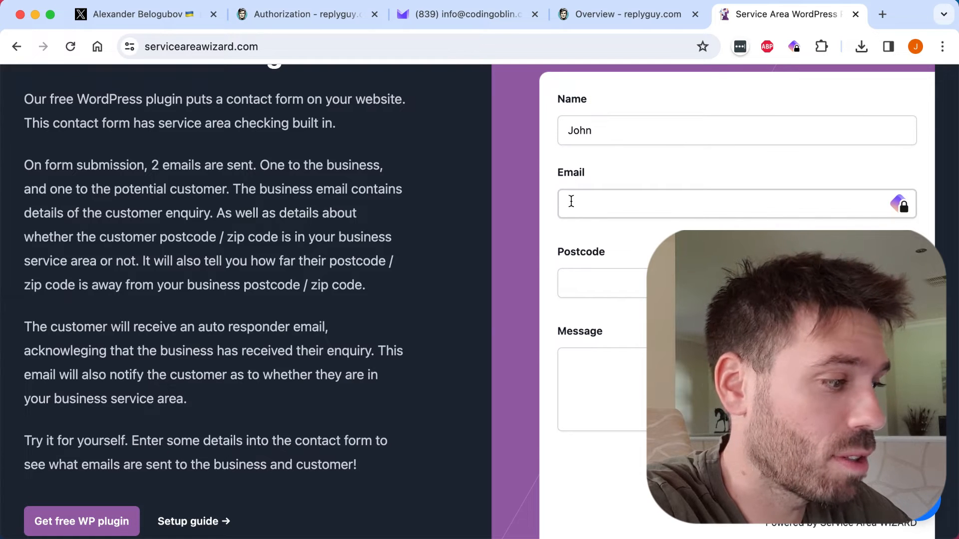
Submit the demo contact form with the message 'My message'
text(My message)
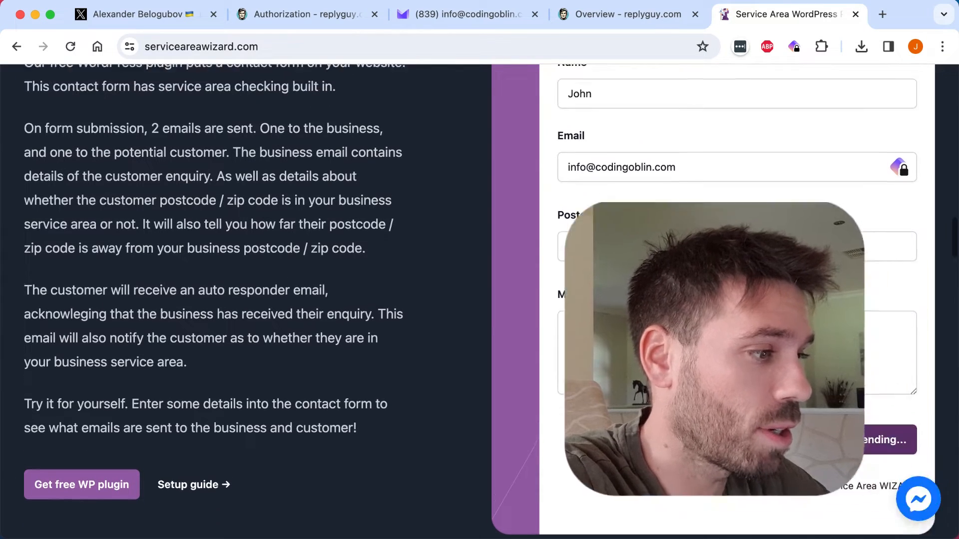
click(871, 439)
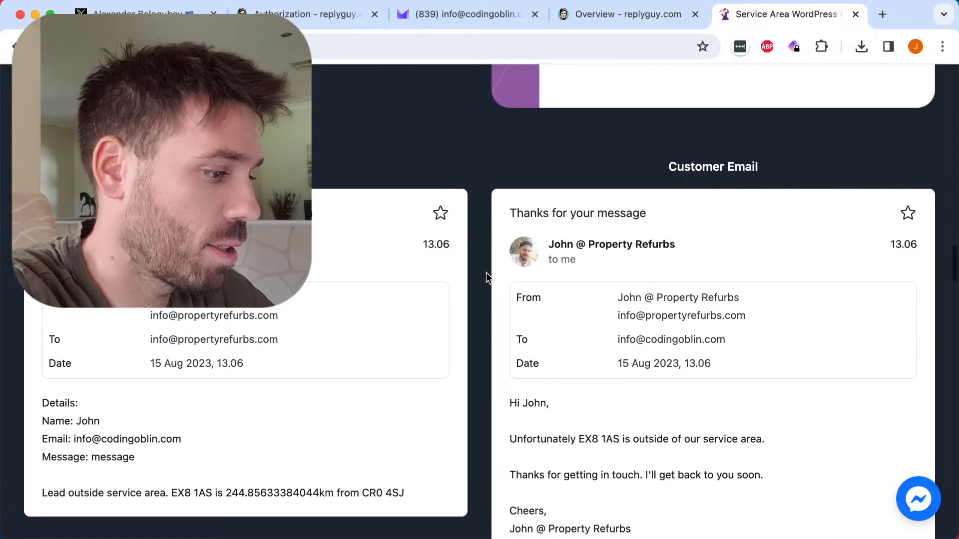
Run the postcode API test showing EX8 1AS outside the service area, then return to ReplyGuy
scroll(down, 3)
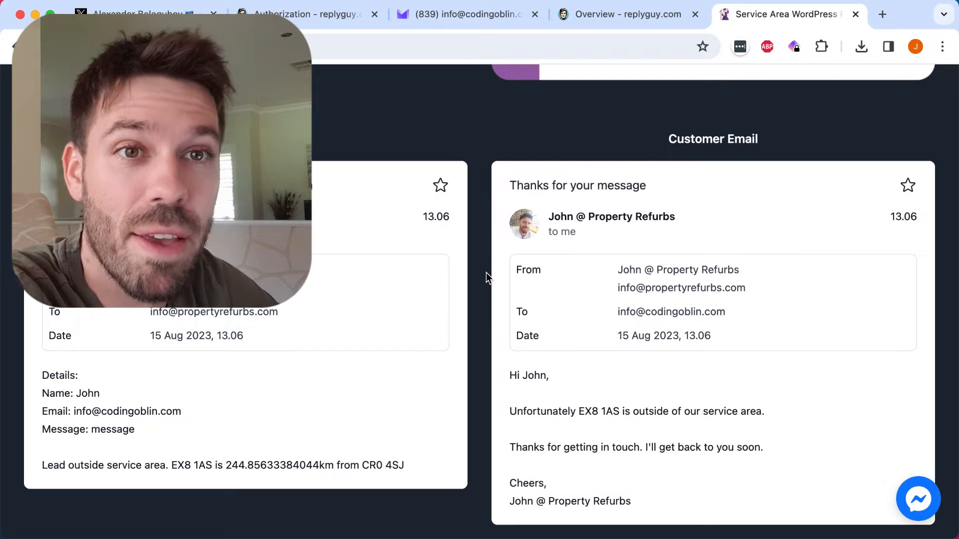
scroll(down, 3)
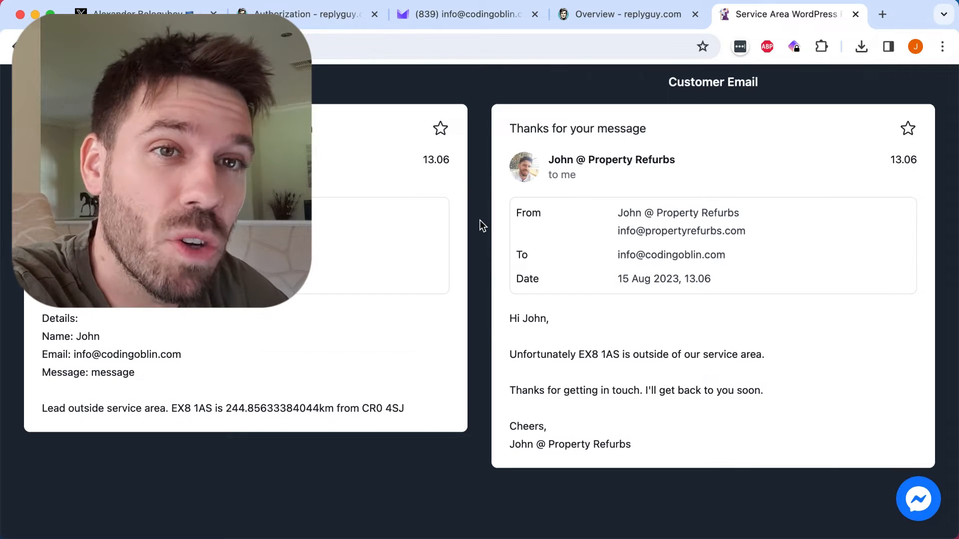
scroll(down, 3)
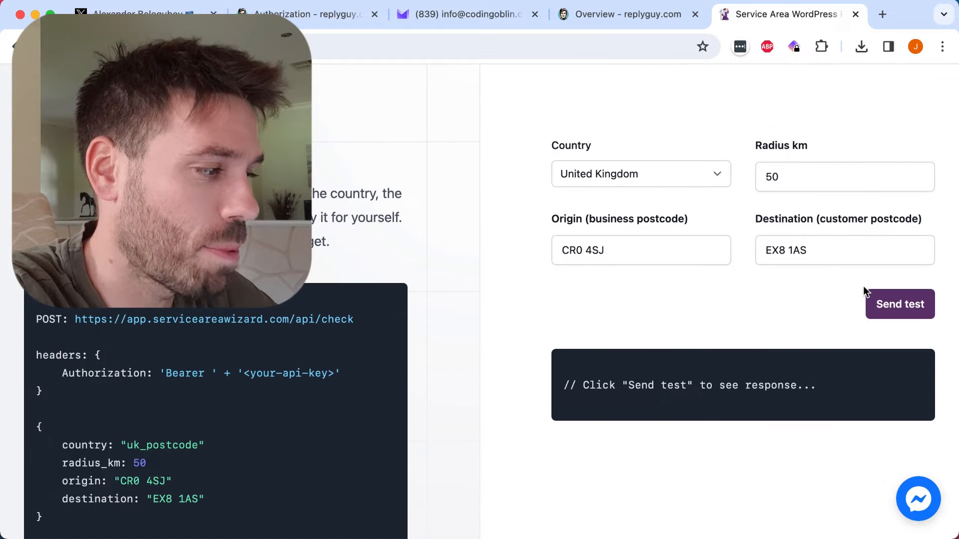
scroll(down, 3)
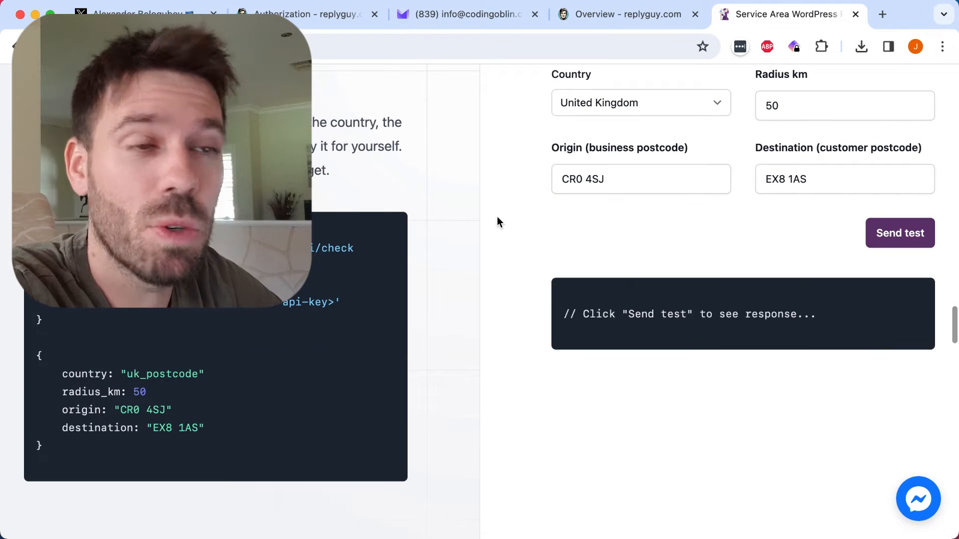
click(900, 233)
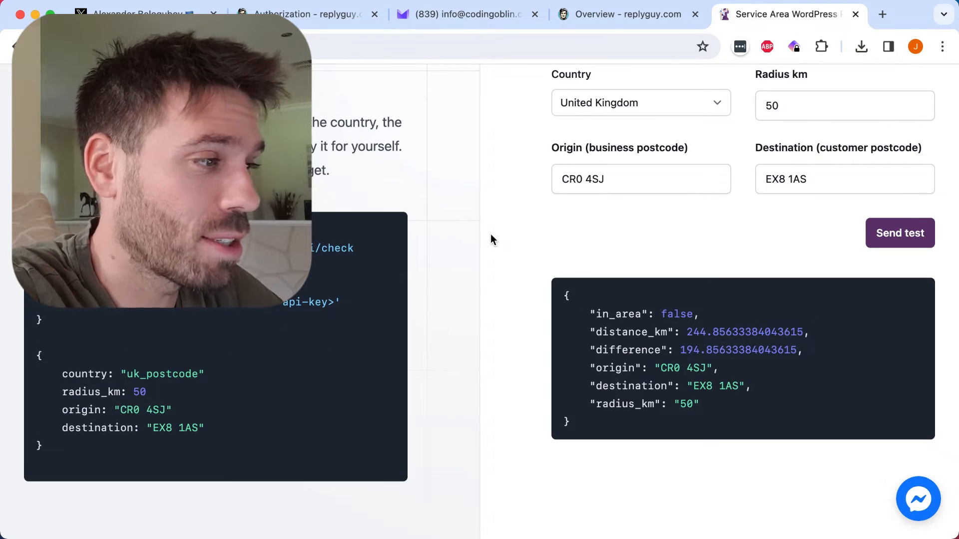
click(623, 14)
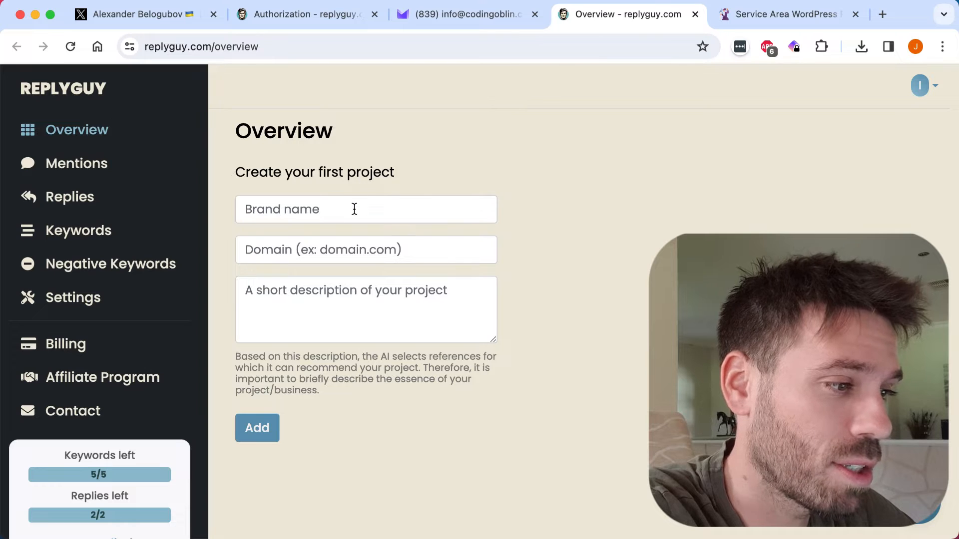
Name the project Service Area WIZARD and fetch its domain from the Service Area Wizard site
text(S)
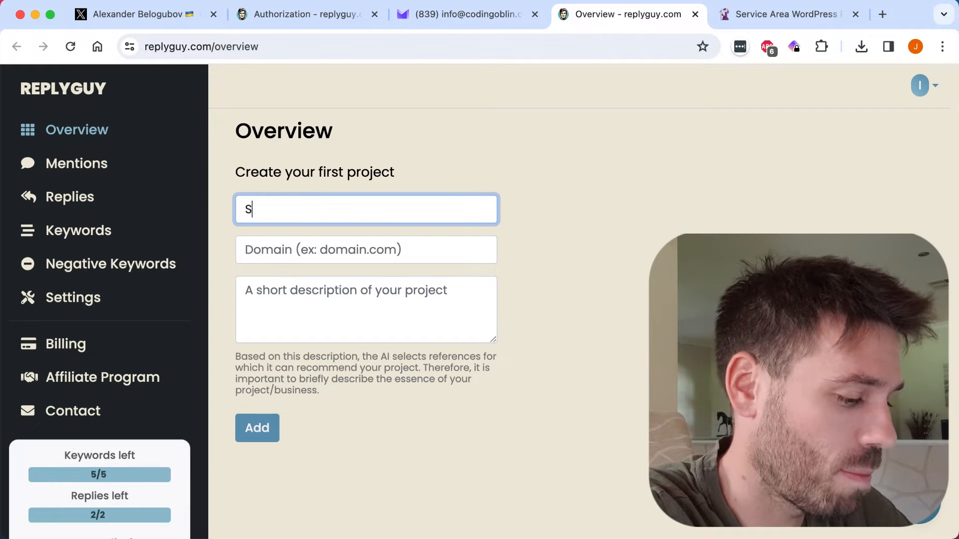
text(ervice Area WIZARD)
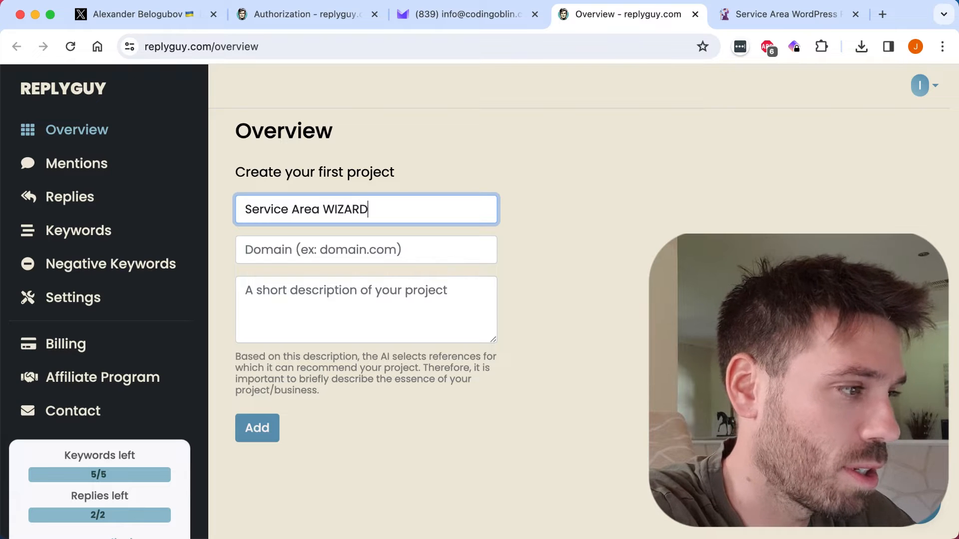
click(789, 14)
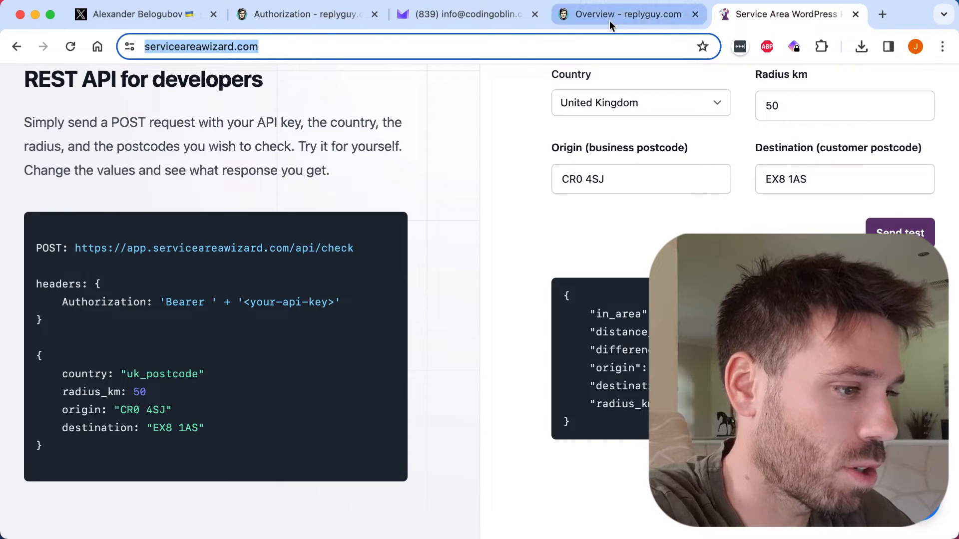
click(619, 14)
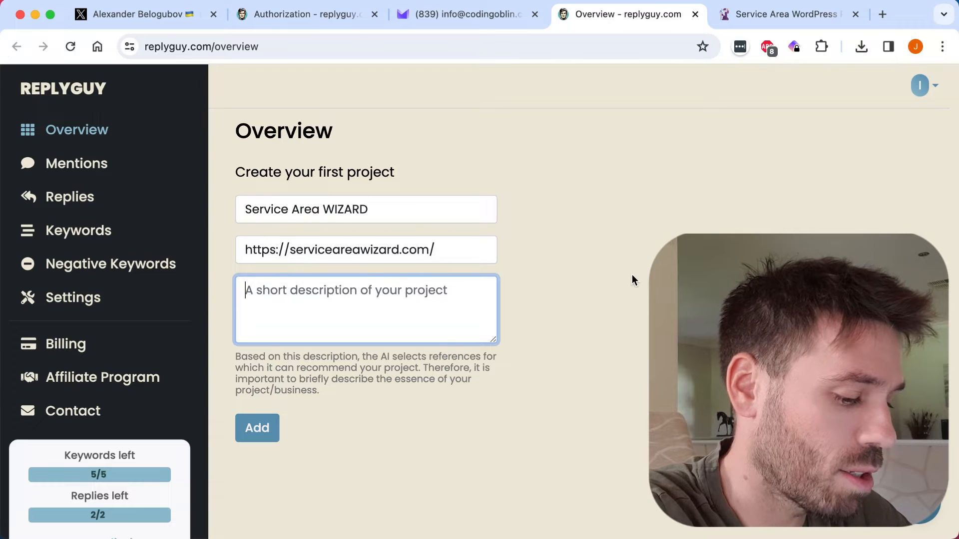
Describe the project as a WordPress plugin and API that checks whether a postcode is in the service area
text(A service area checking)
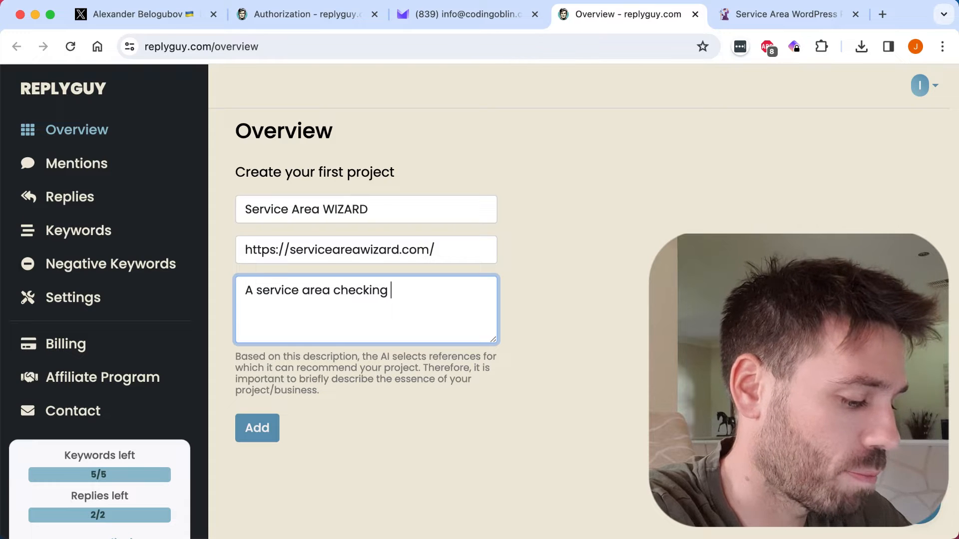
text(WordPress plugin and)
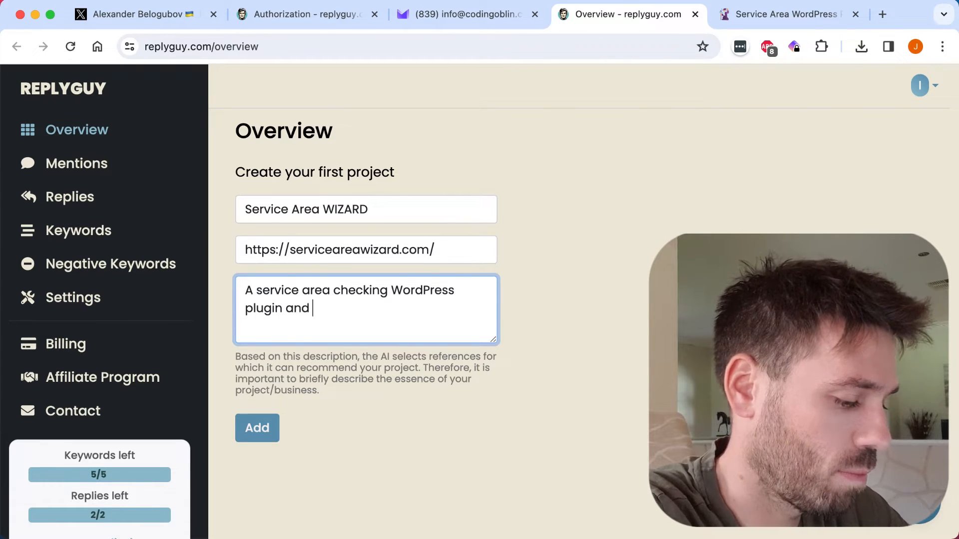
text(API. Checks if a po)
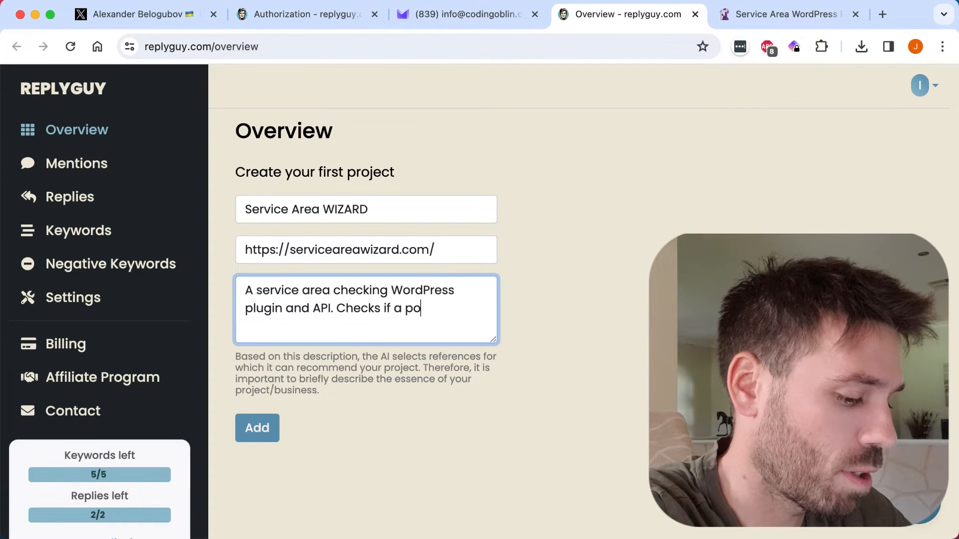
text(stcode is in)
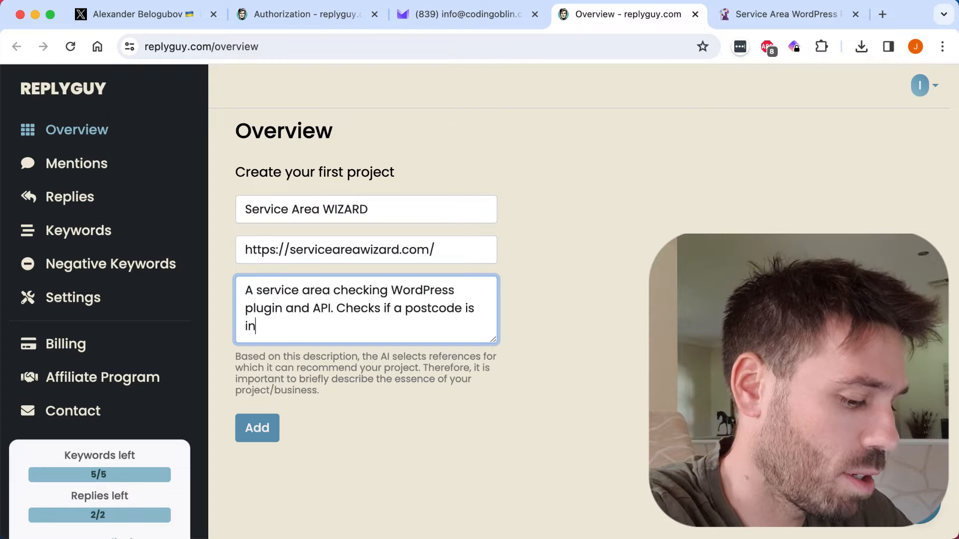
text(side or outside of a)
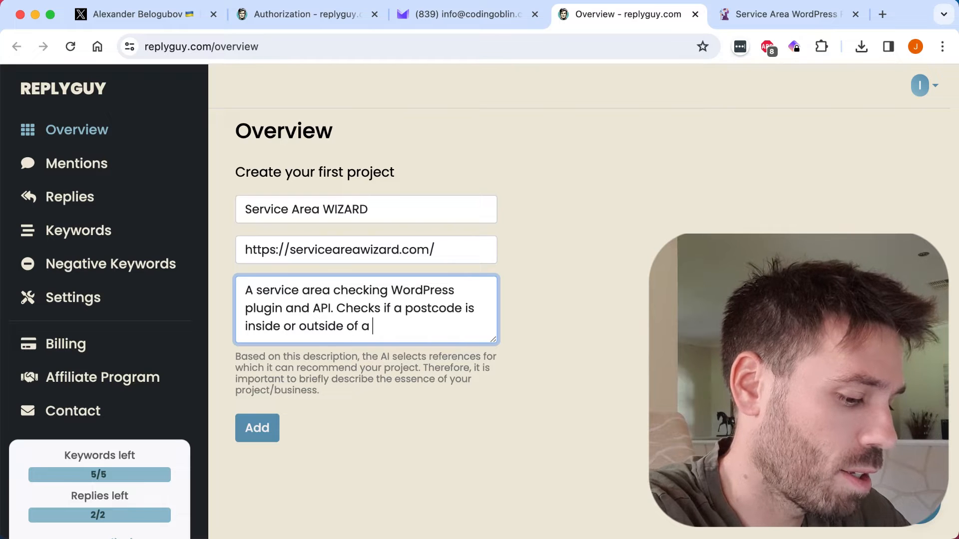
text(service area radius.)
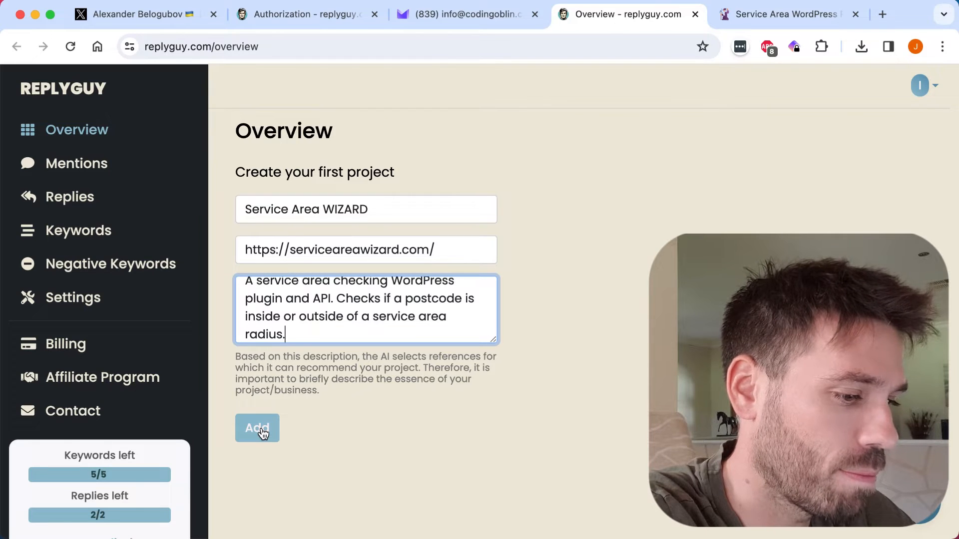
Create the project and save the suggested keywords service area, WordPress plugin, API, postcode and radius
click(257, 429)
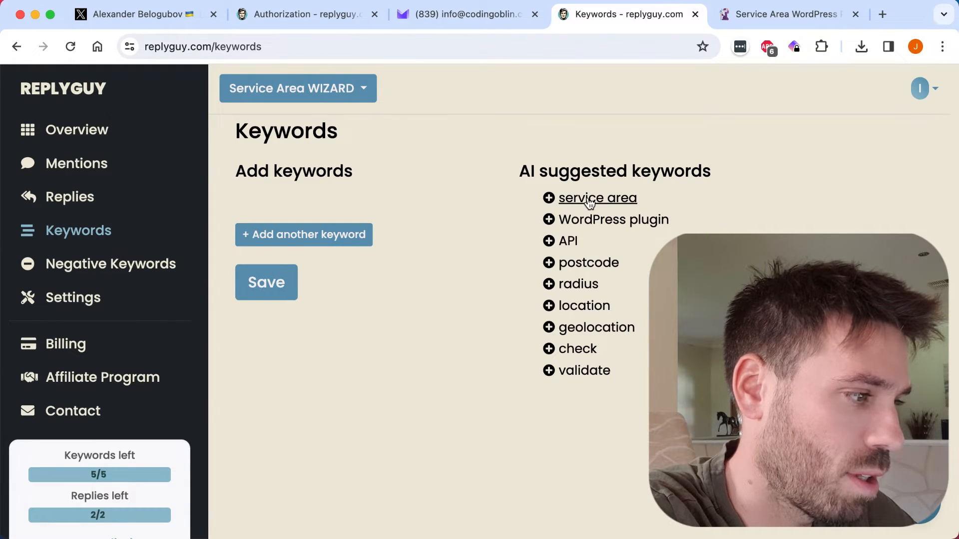
click(597, 198)
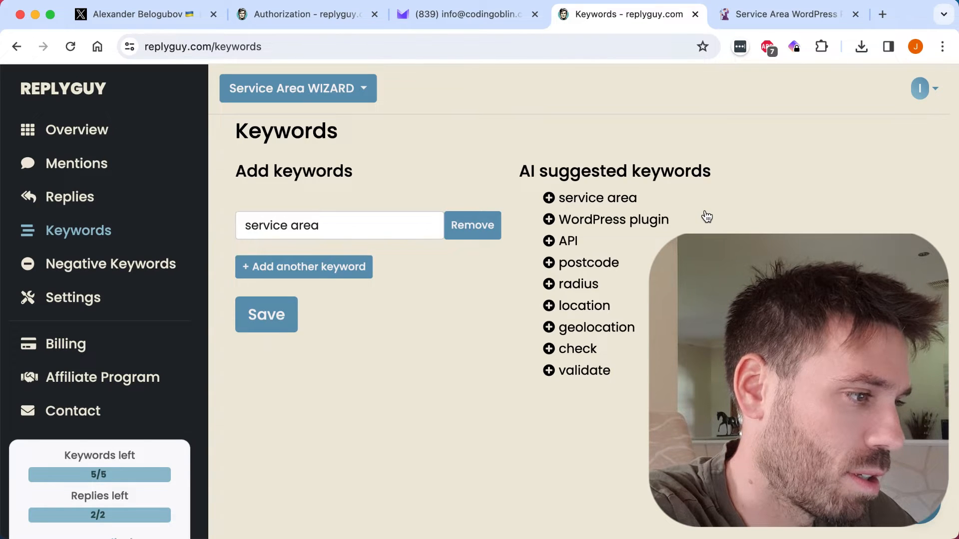
click(612, 219)
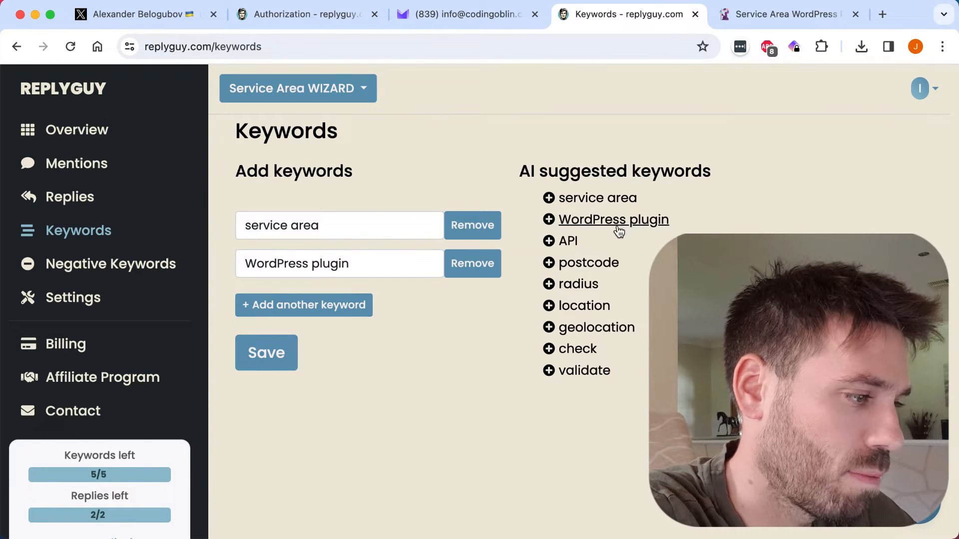
click(548, 241)
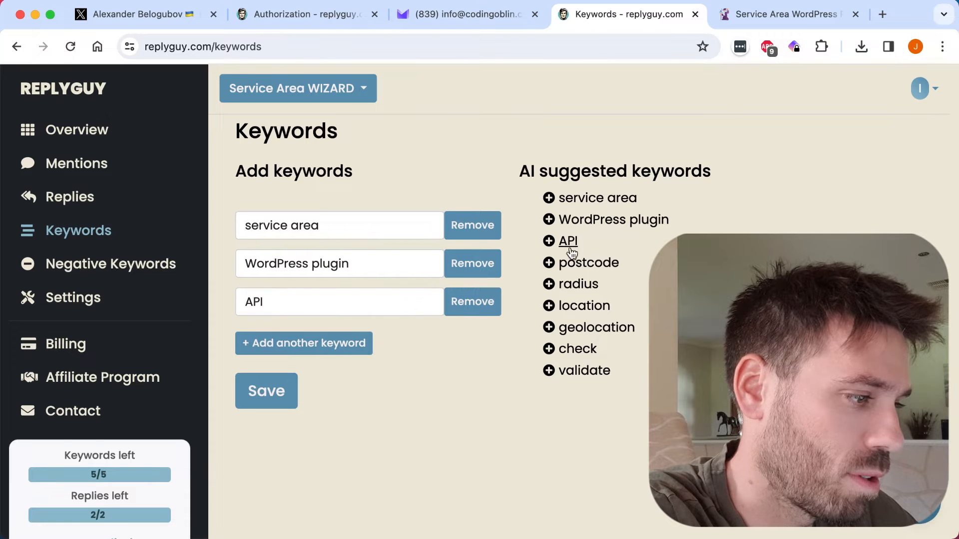
click(549, 262)
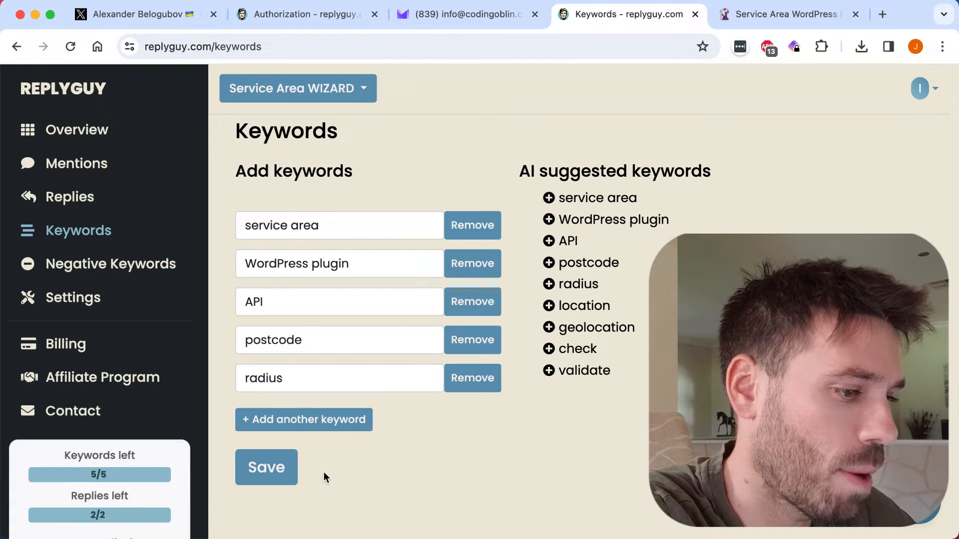
click(266, 468)
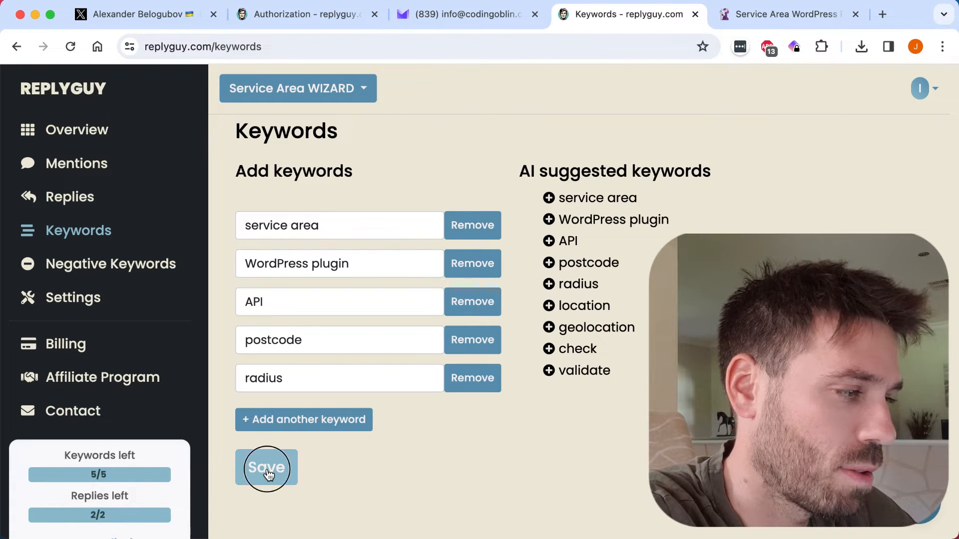
click(266, 468)
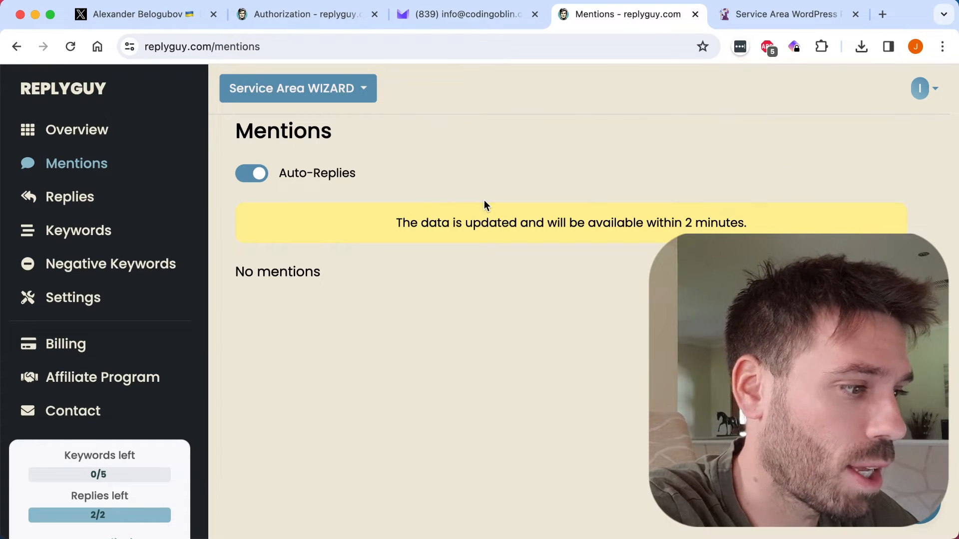
mouse_move(429, 238)
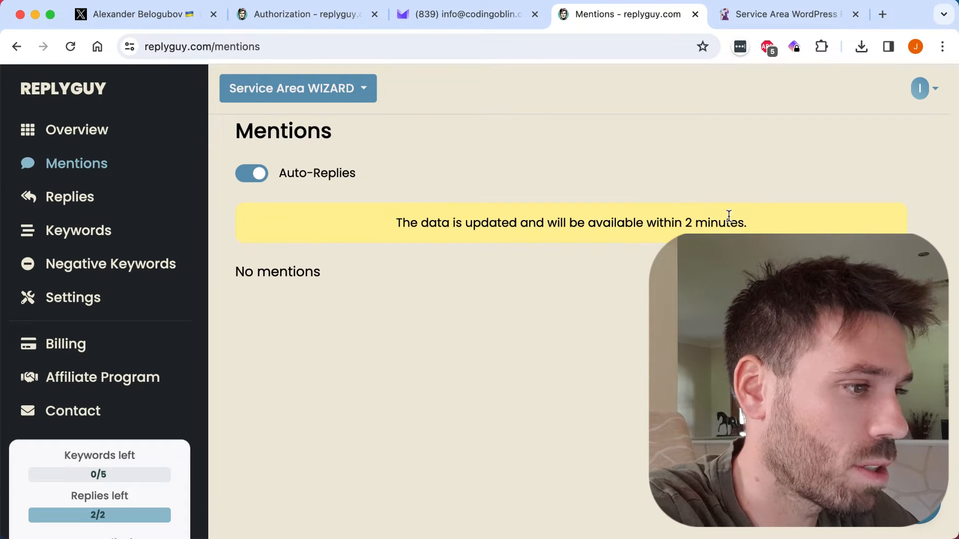
mouse_move(537, 316)
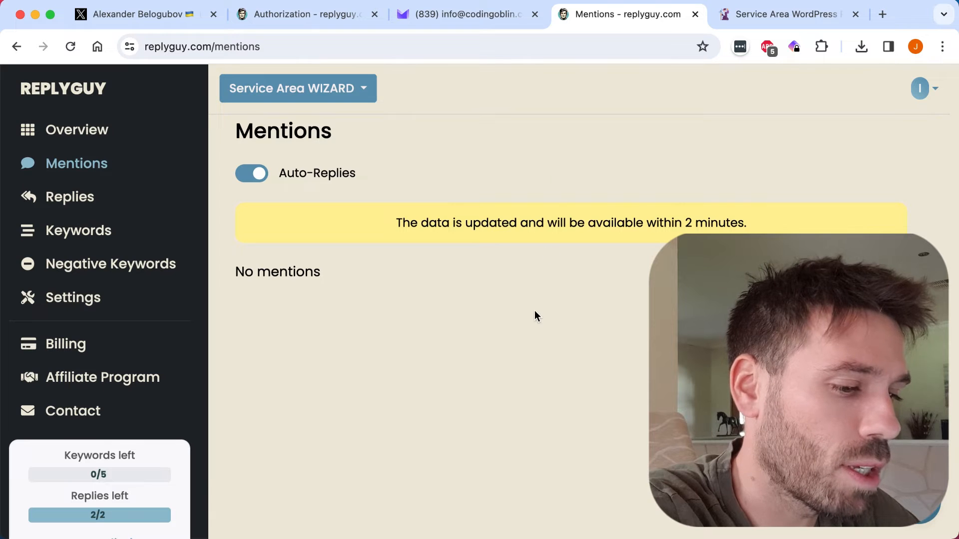
mouse_move(263, 349)
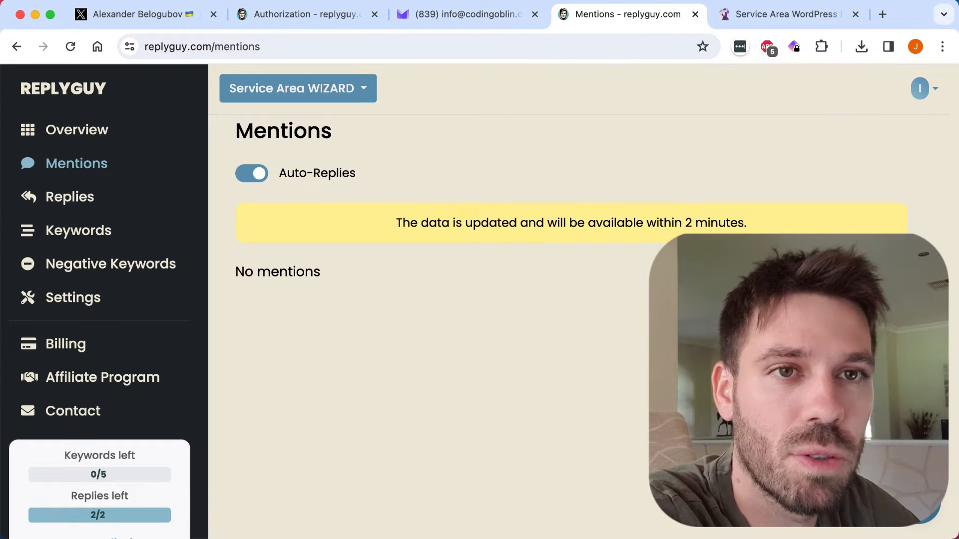
mouse_move(460, 157)
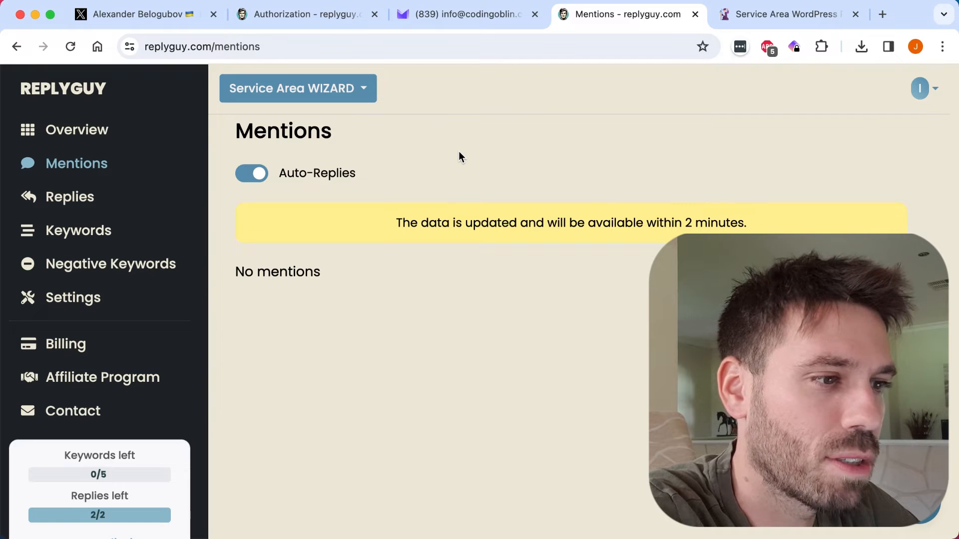
click(70, 47)
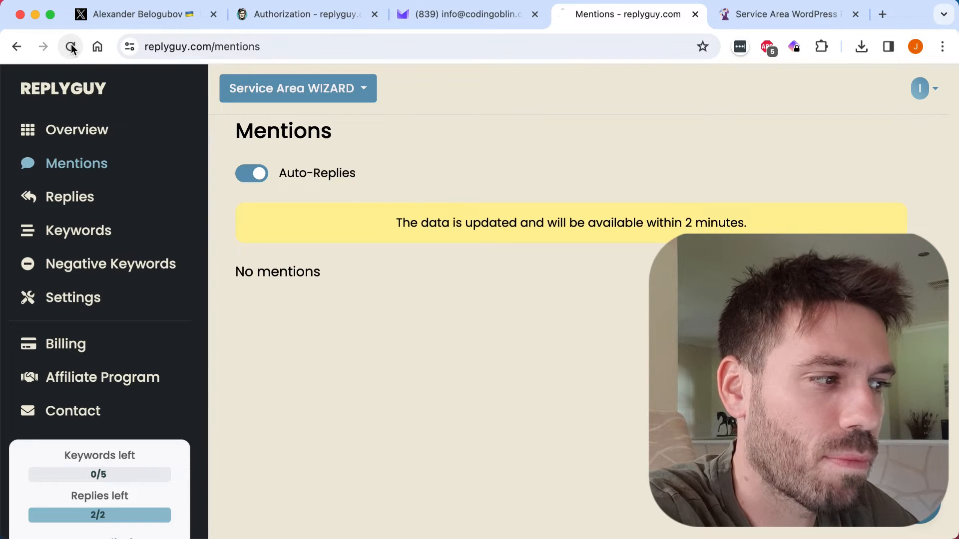
click(70, 47)
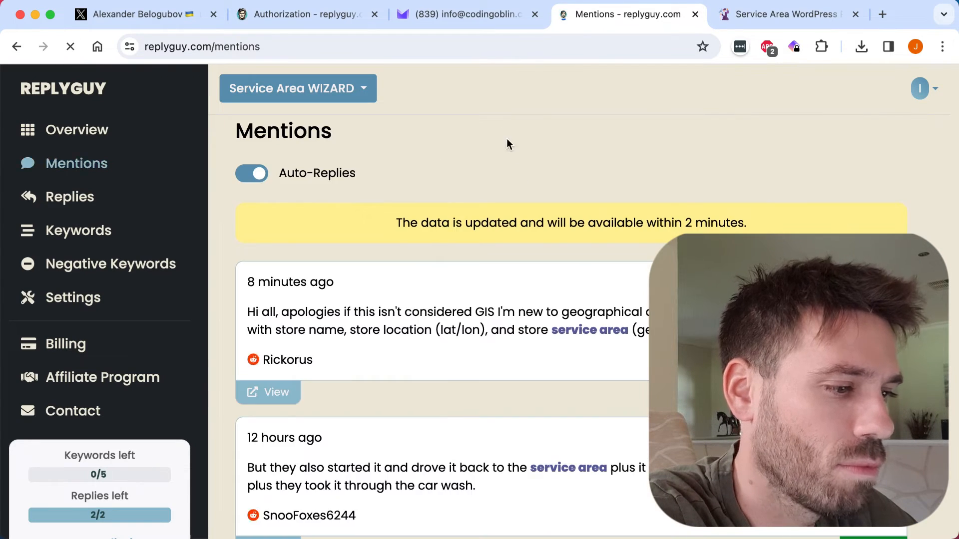
scroll(down, 3)
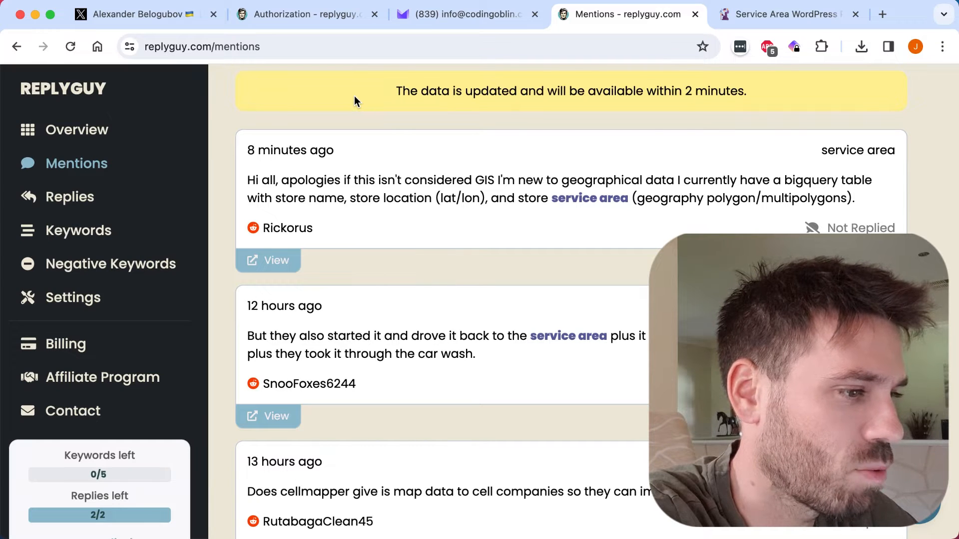
scroll(down, 3)
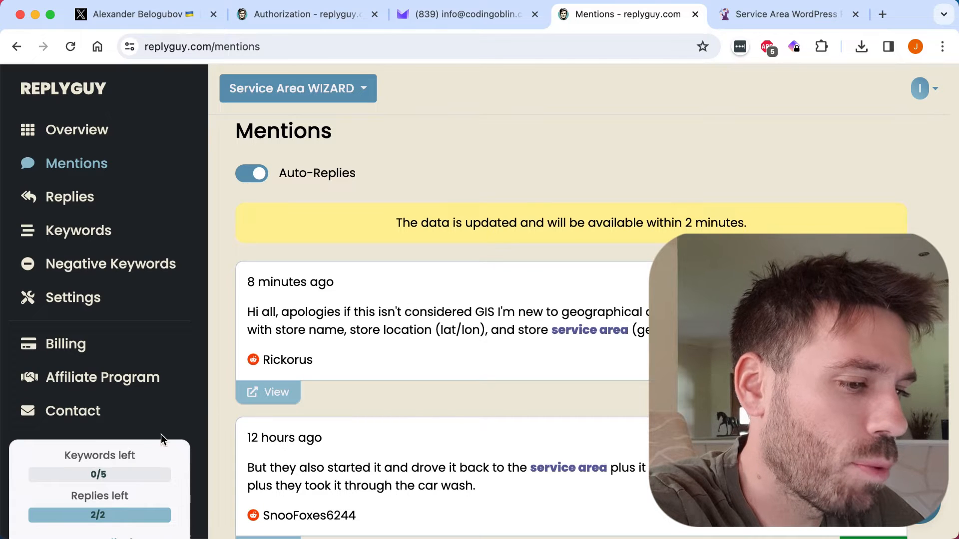
mouse_move(110, 264)
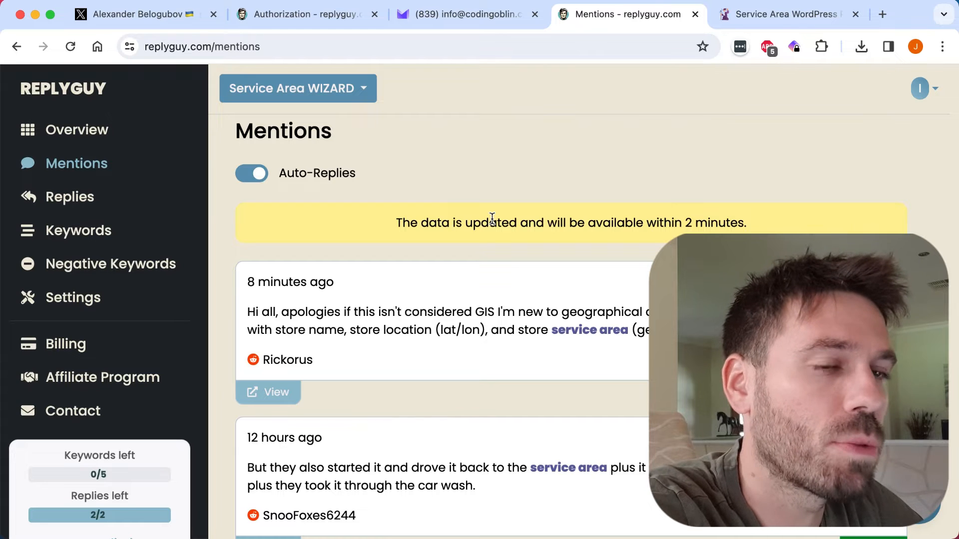
mouse_move(529, 195)
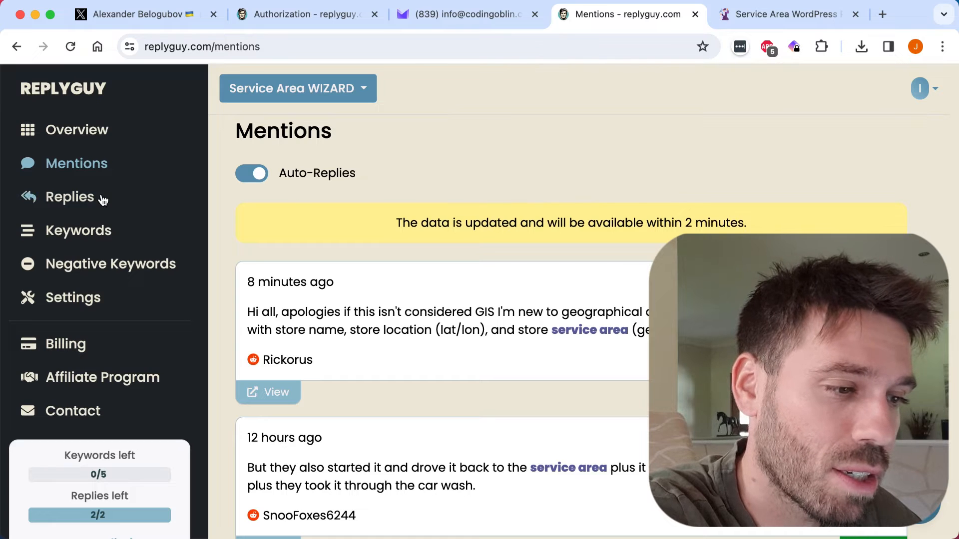
mouse_move(78, 231)
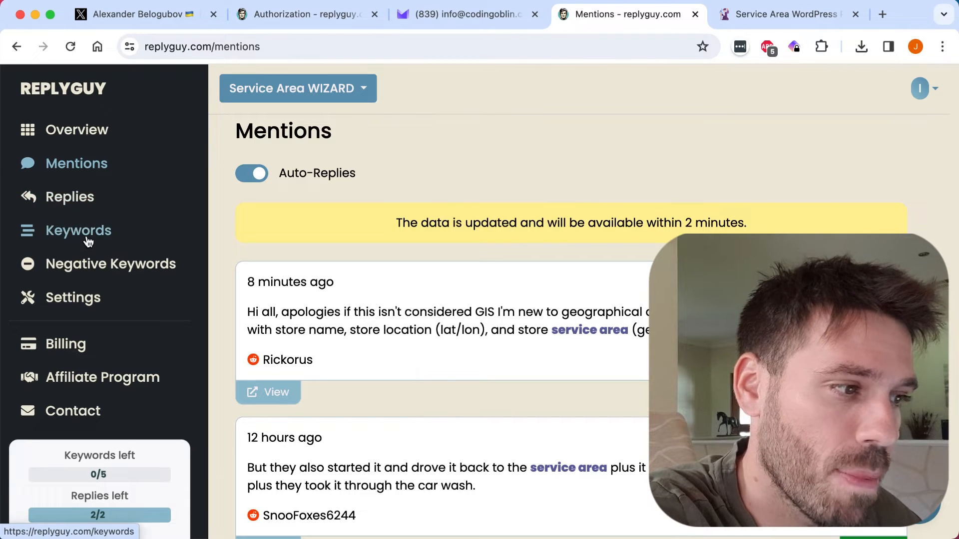
Delete the zero-mention radius keyword from the project's keyword list
click(78, 231)
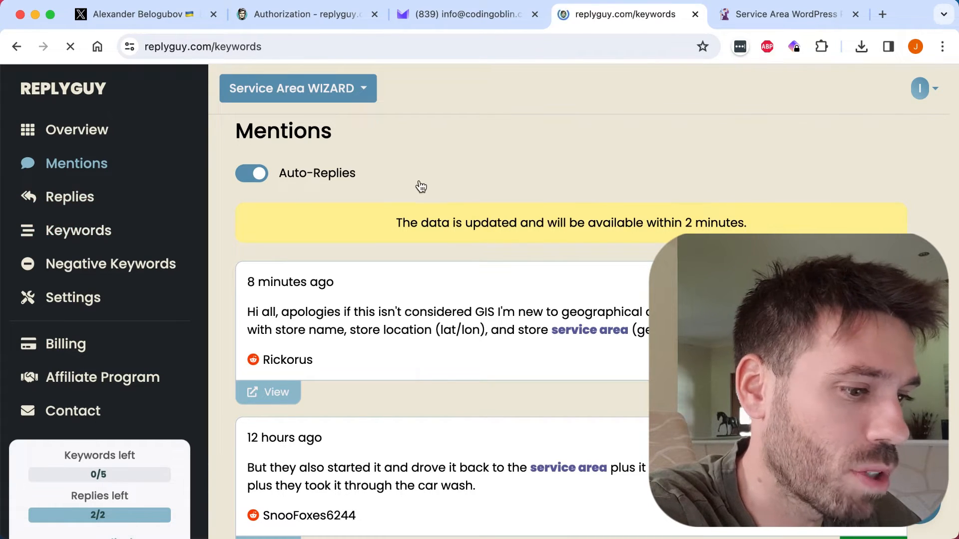
click(77, 230)
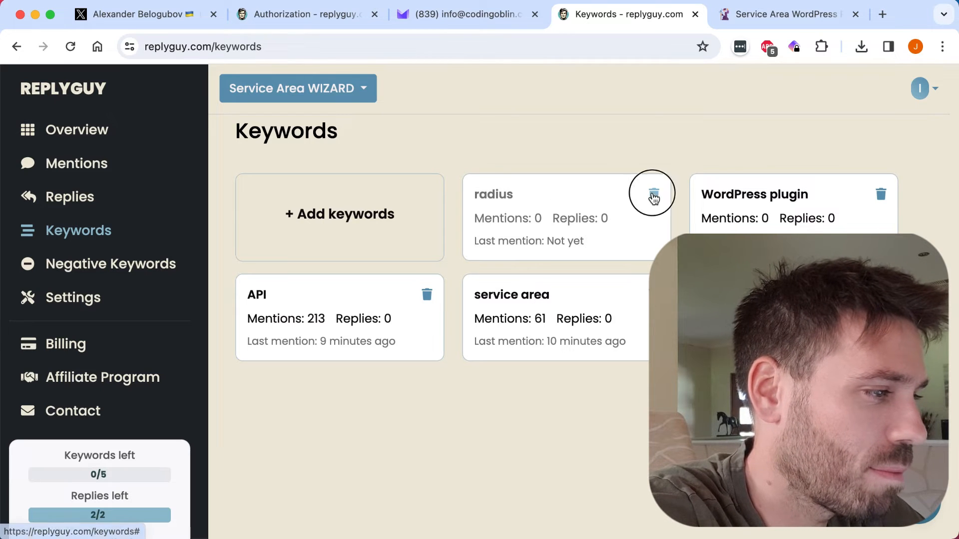
click(652, 194)
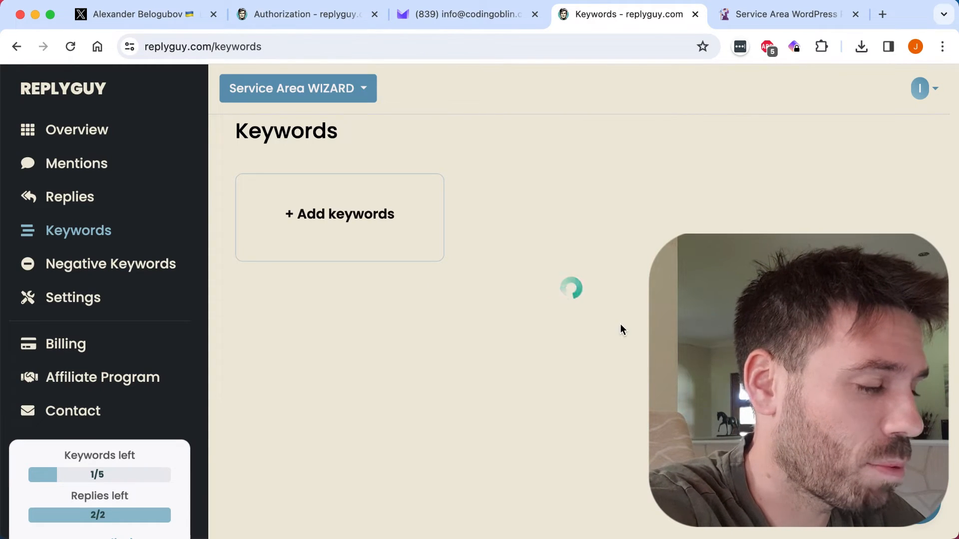
mouse_move(603, 282)
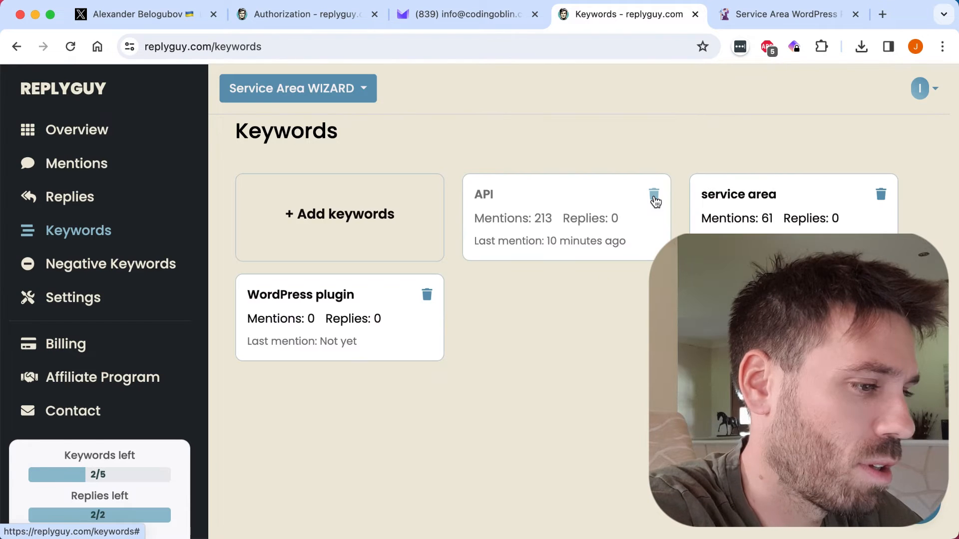
Add and save an 'exclude out of area' keyword, then return to the keyword list
click(340, 213)
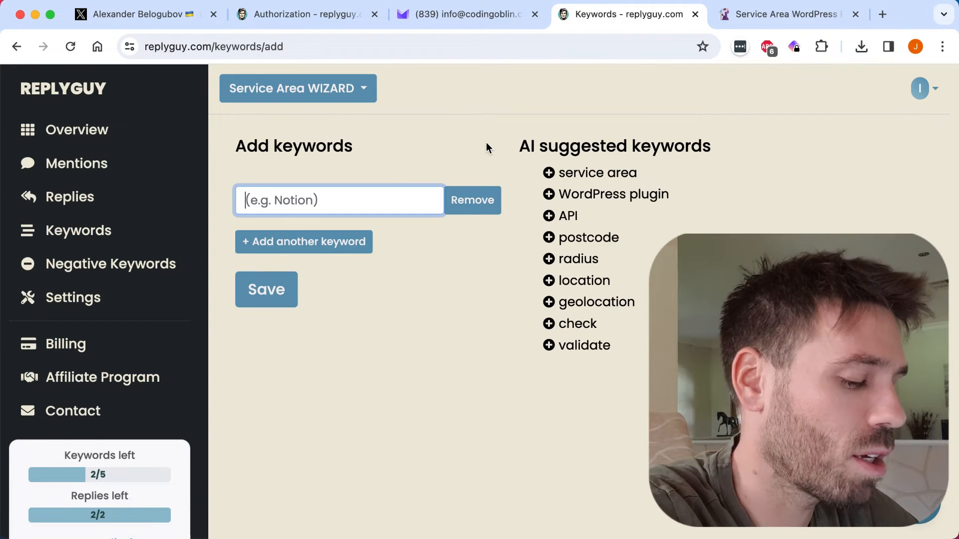
text(exclude o)
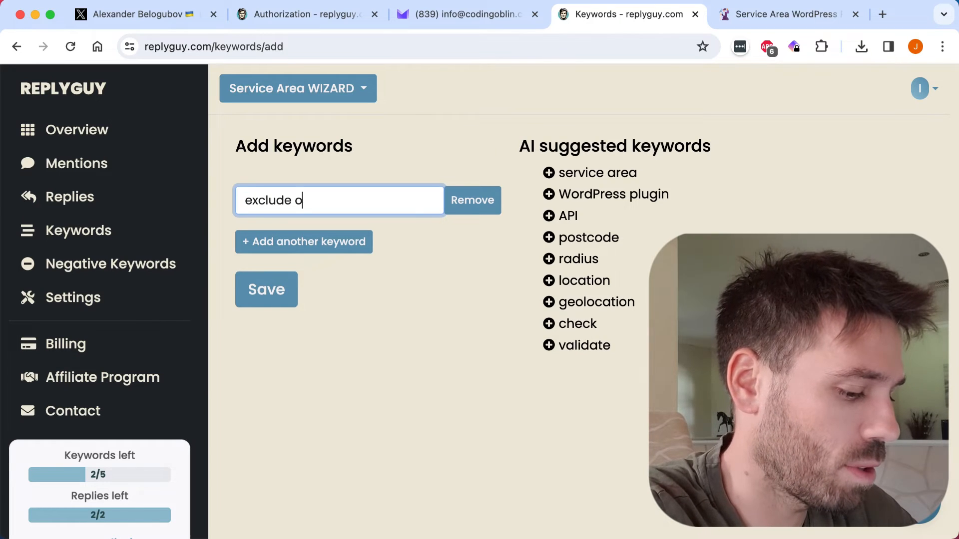
text(ut of area)
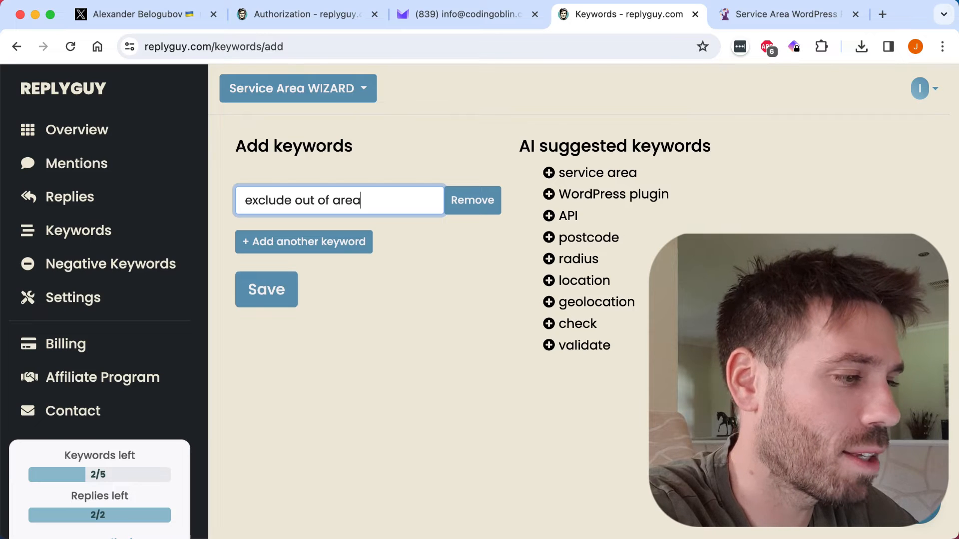
click(266, 289)
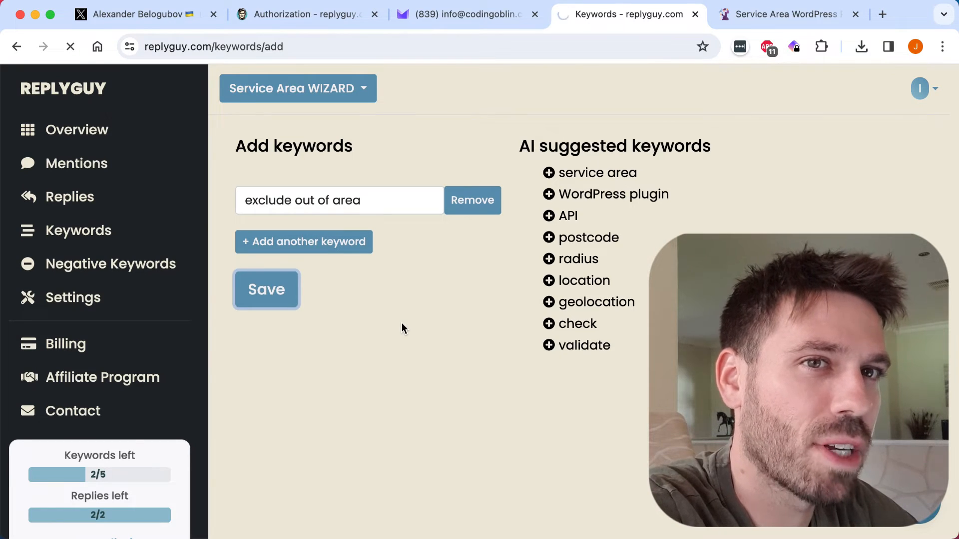
click(266, 290)
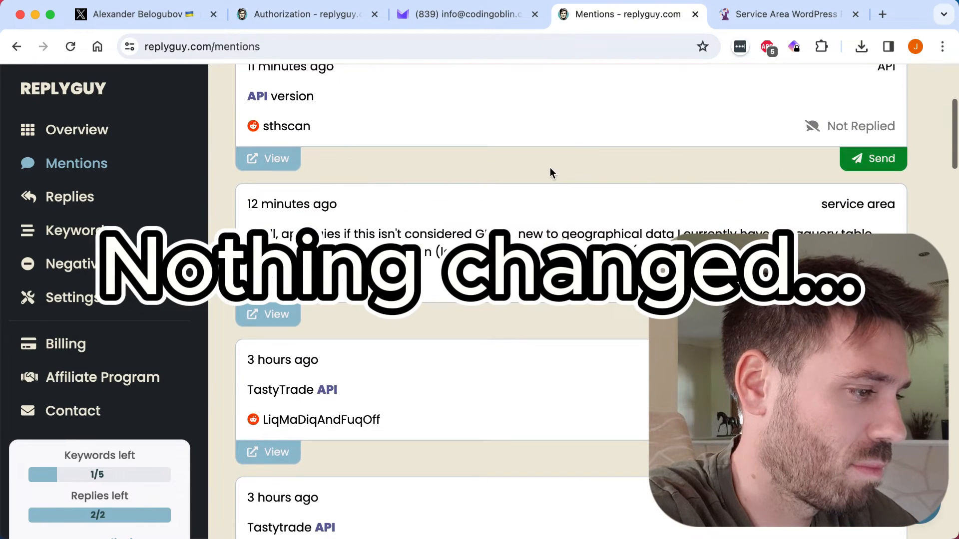
click(78, 230)
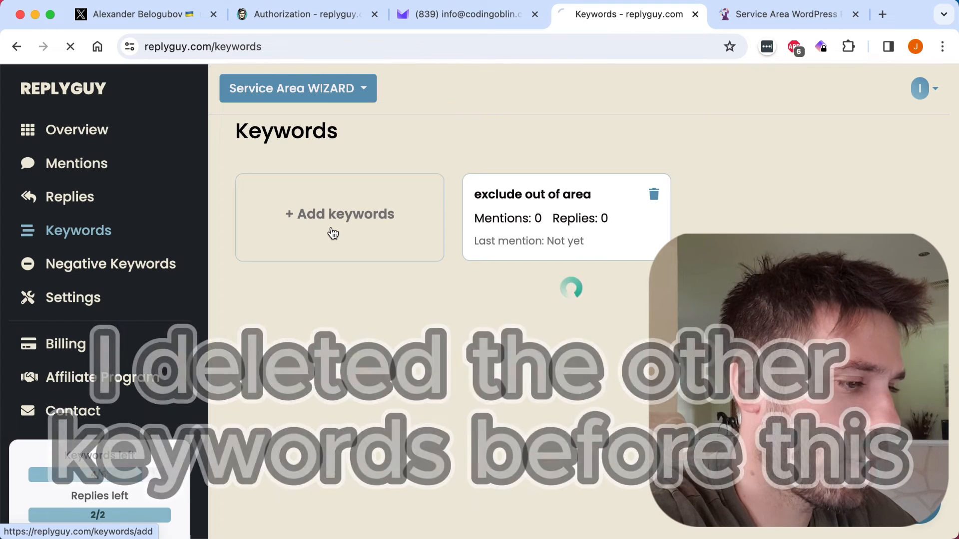
Add and save service area check, service area plugin and service area api as keywords
click(338, 214)
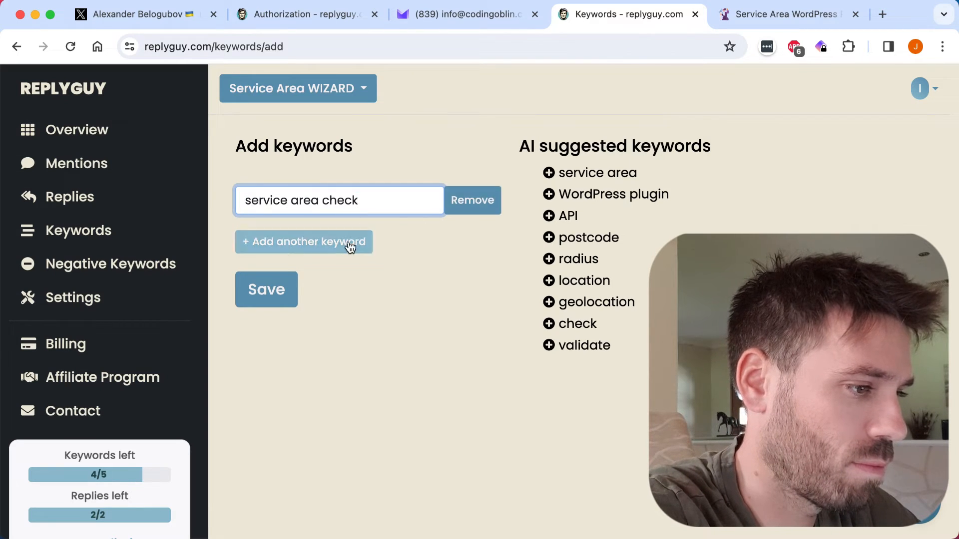
click(303, 241)
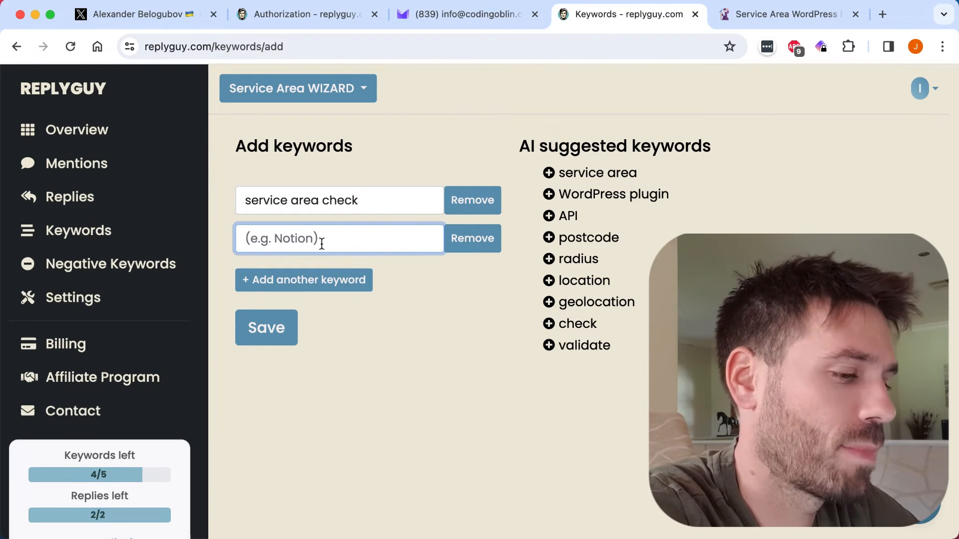
text(service area plugin)
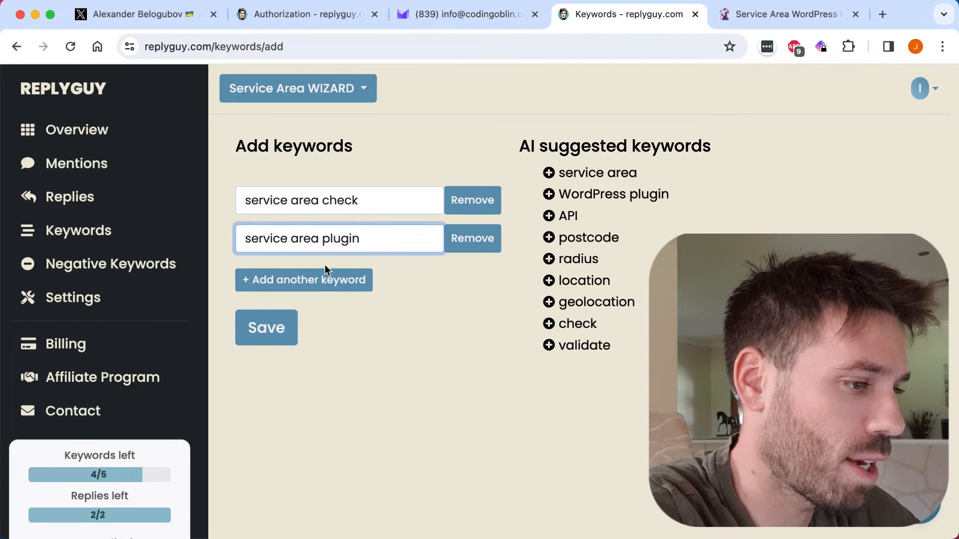
text(service area)
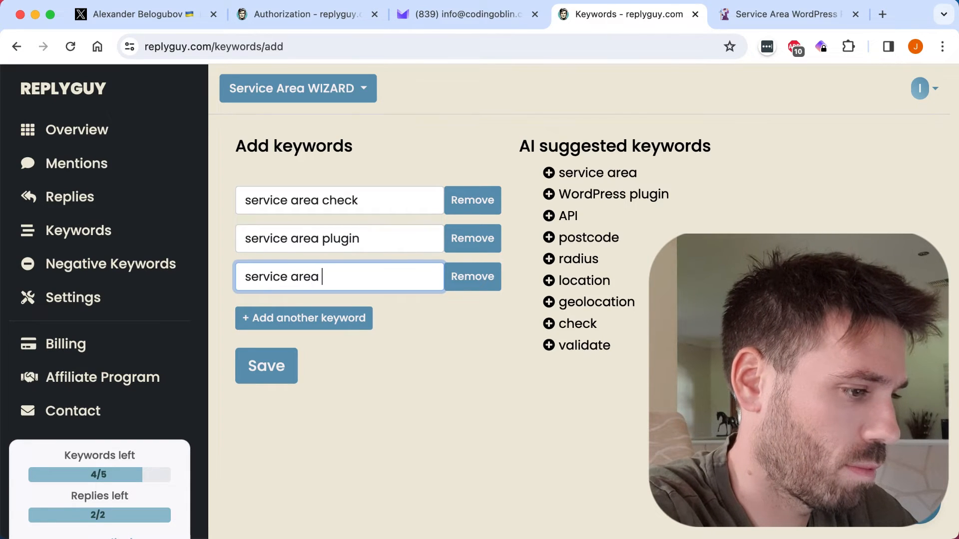
click(265, 366)
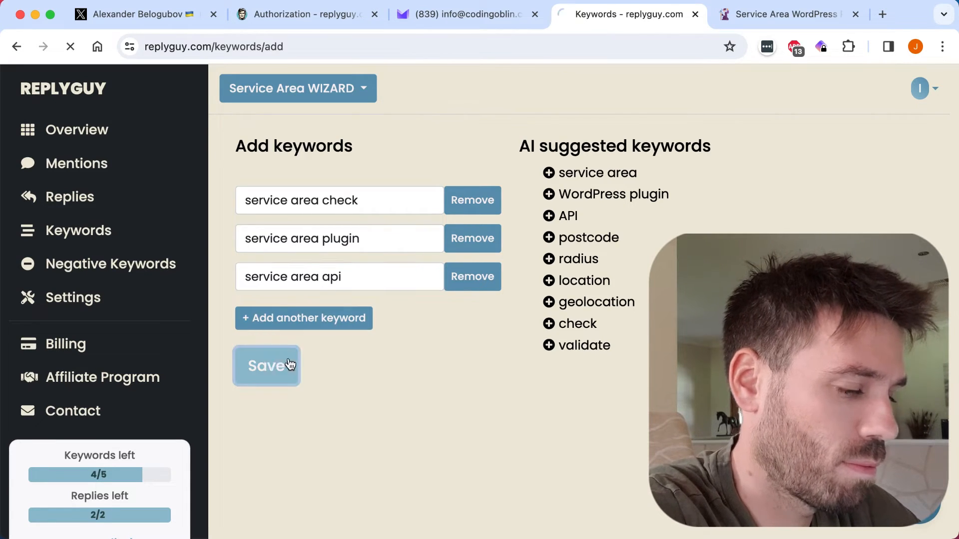
click(265, 366)
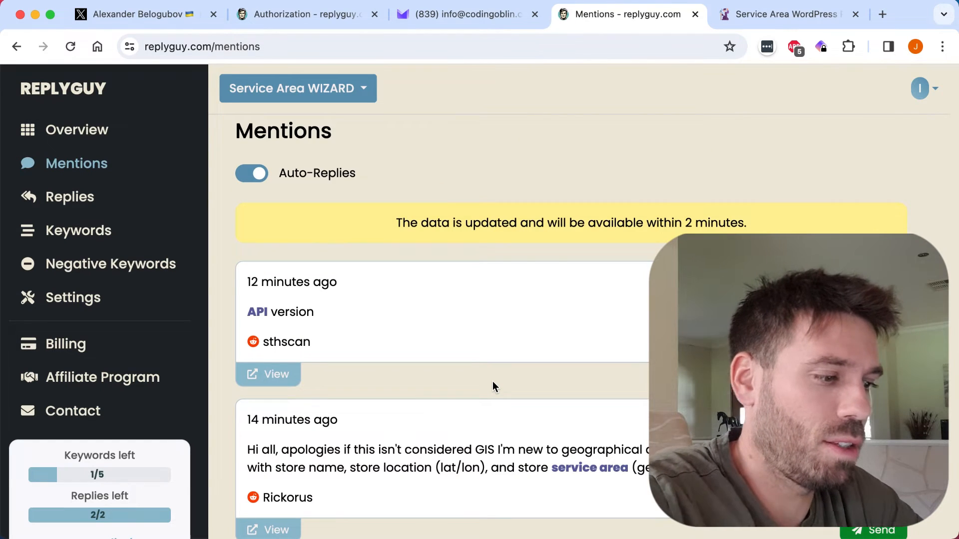
Review the Mentions list and go to the Negative Keywords page
scroll(down, 3)
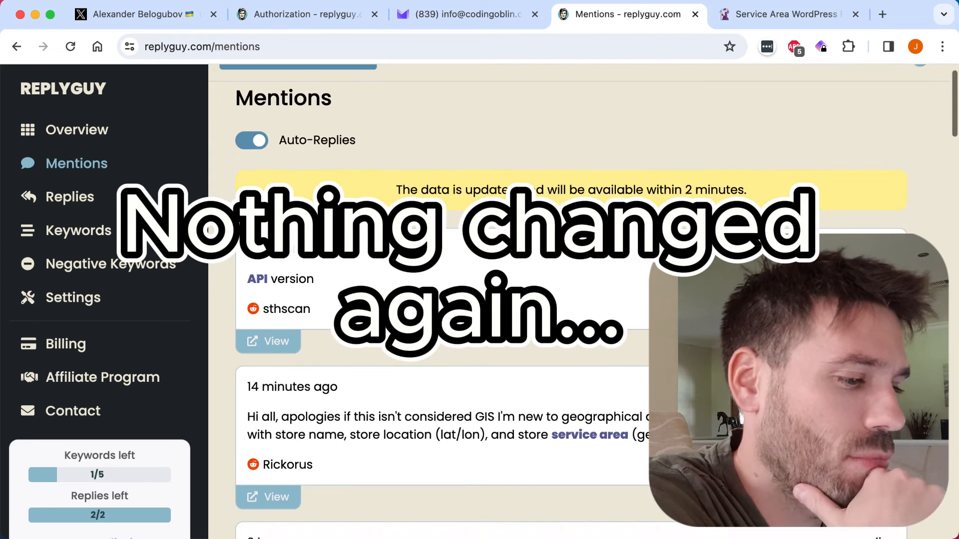
scroll(down, 3)
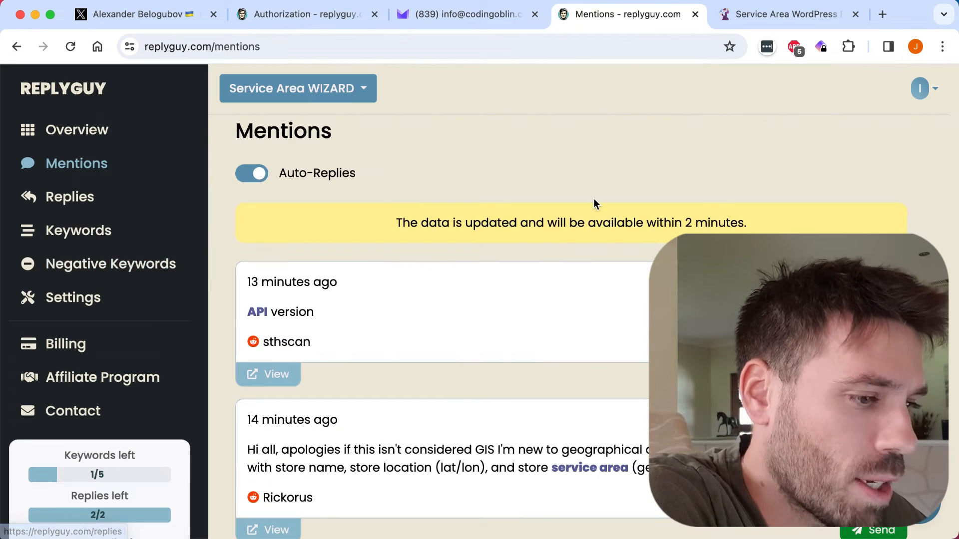
click(111, 263)
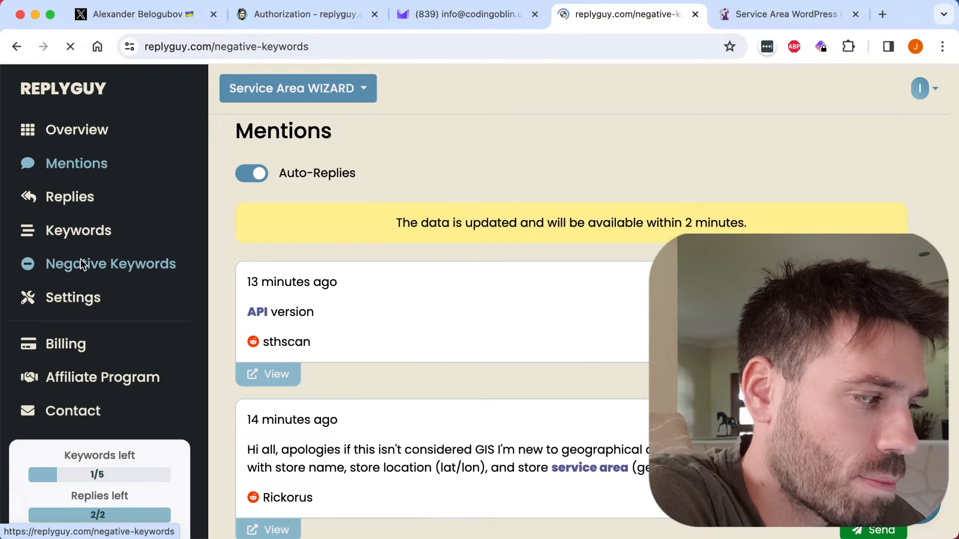
click(110, 264)
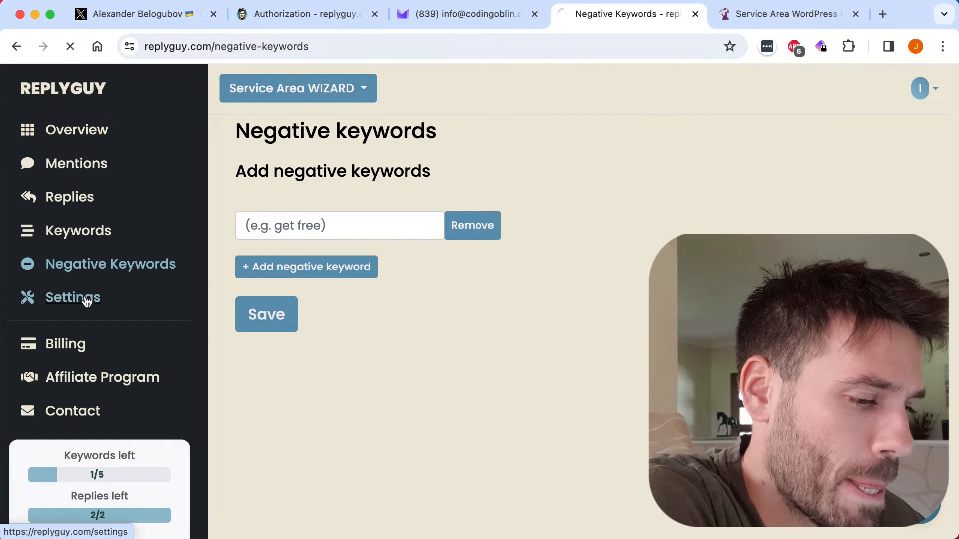
Review the auto-reply options in Project Settings, then show the project's Replies page
click(72, 297)
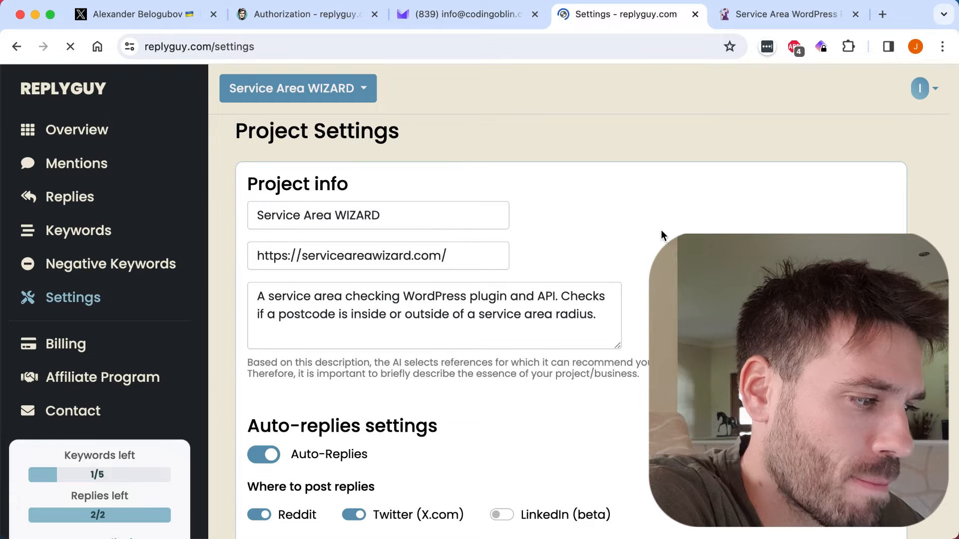
scroll(down, 3)
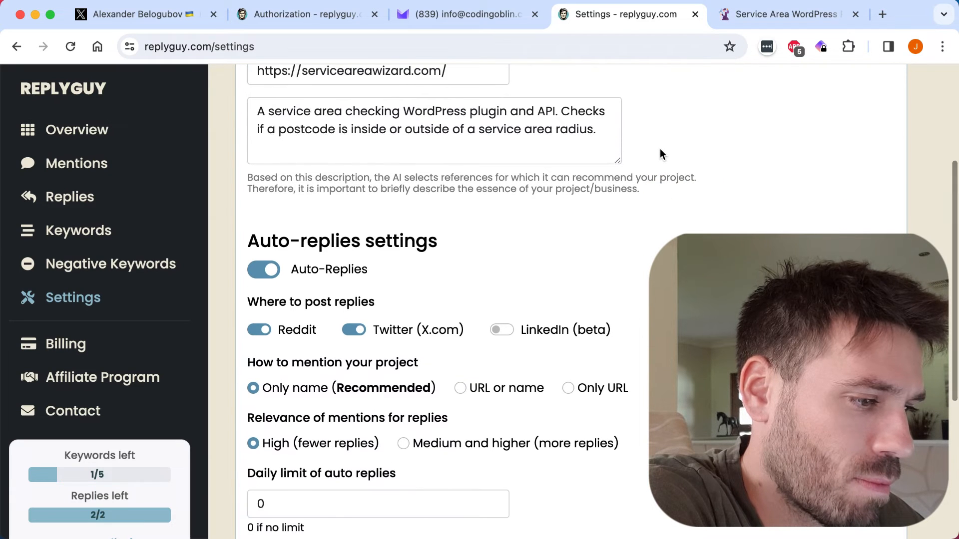
scroll(down, 3)
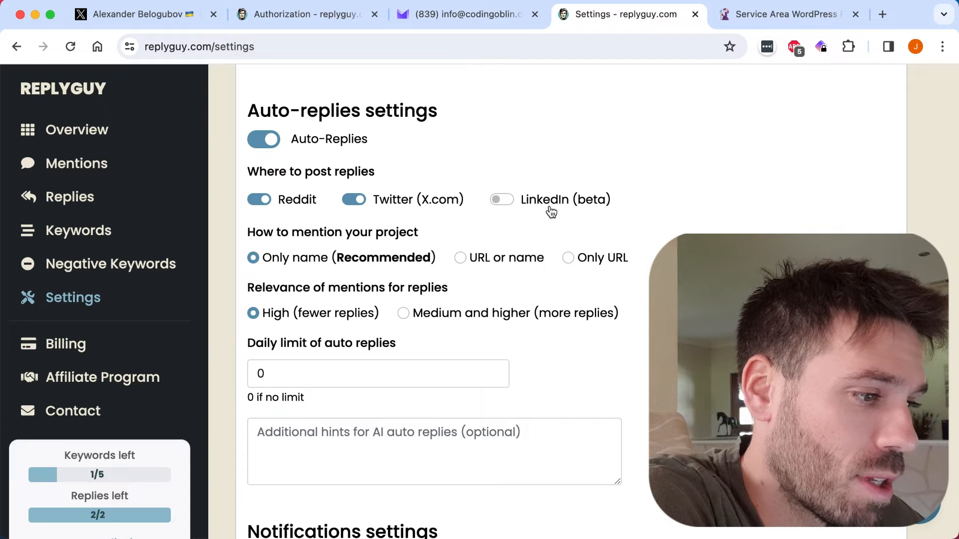
scroll(down, 3)
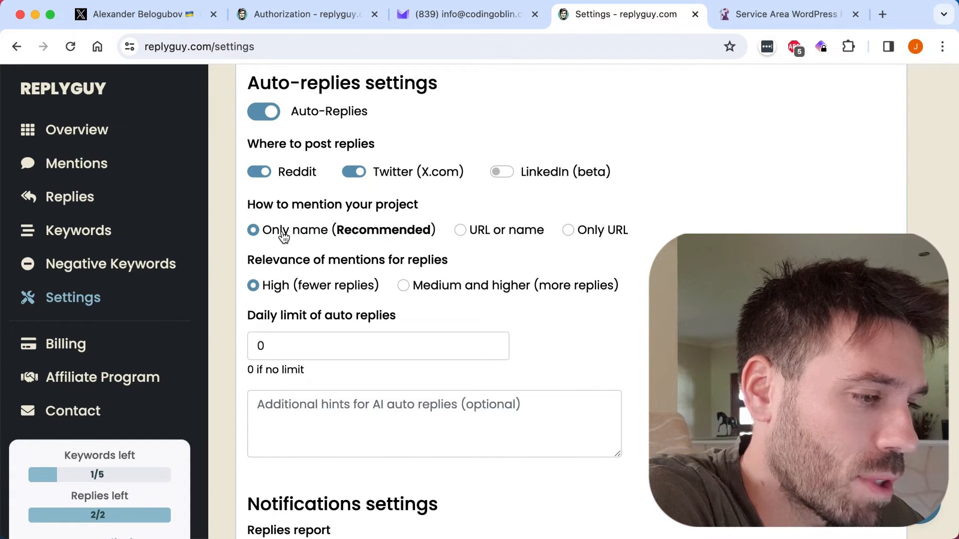
mouse_move(532, 264)
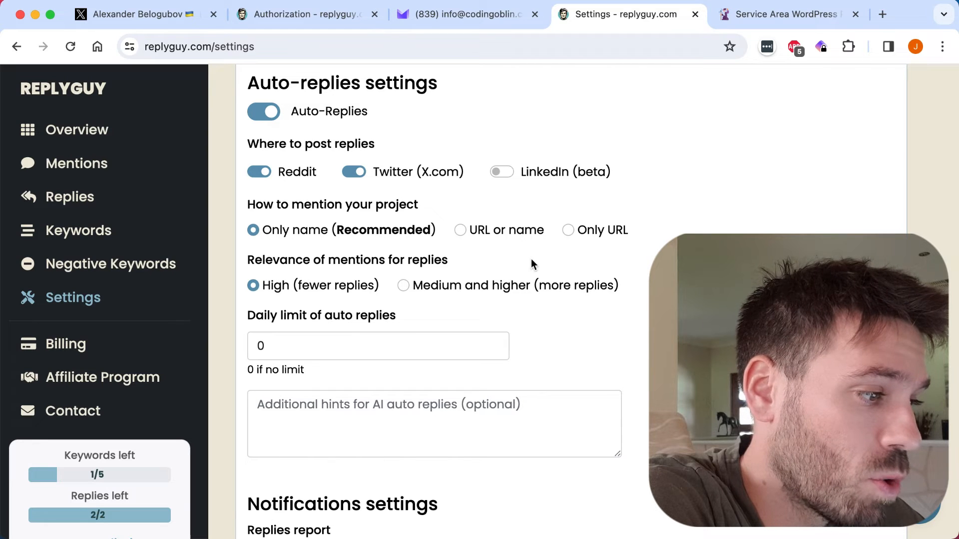
mouse_move(489, 243)
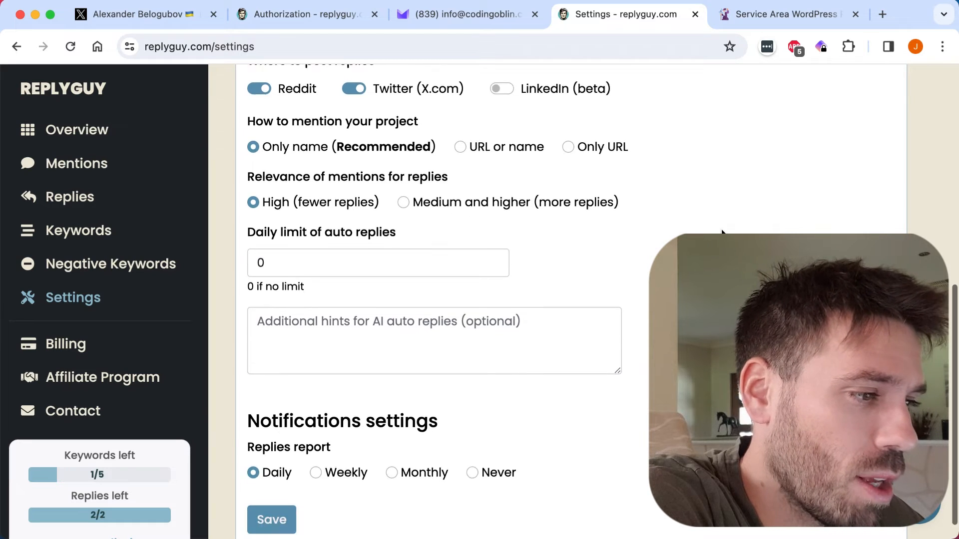
scroll(down, 3)
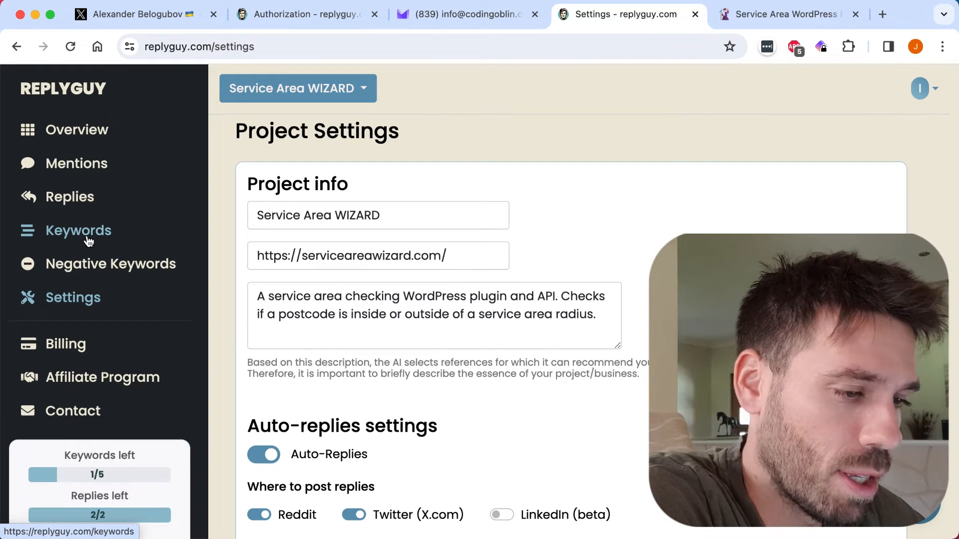
click(78, 231)
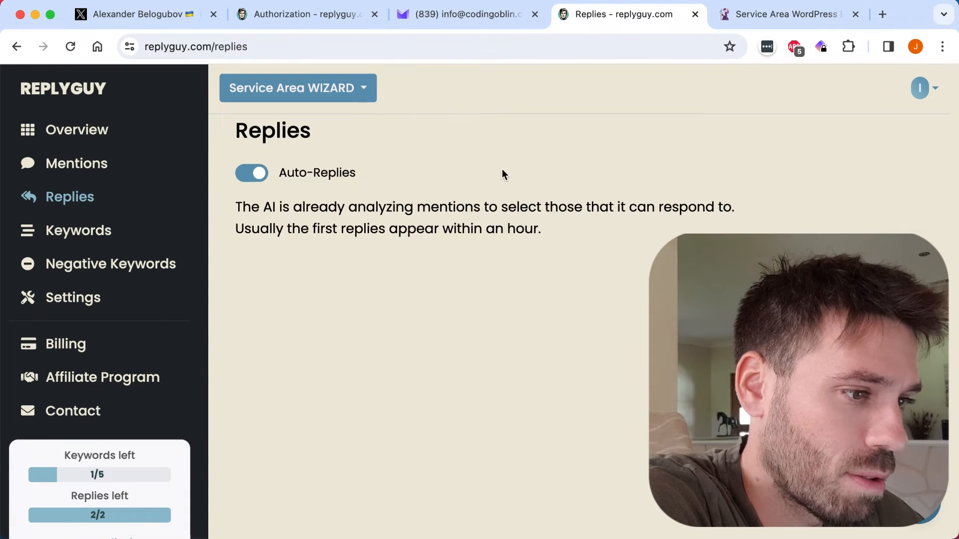
Browse through the Service Area WIZARD Reddit mentions list and return to its first page
click(76, 163)
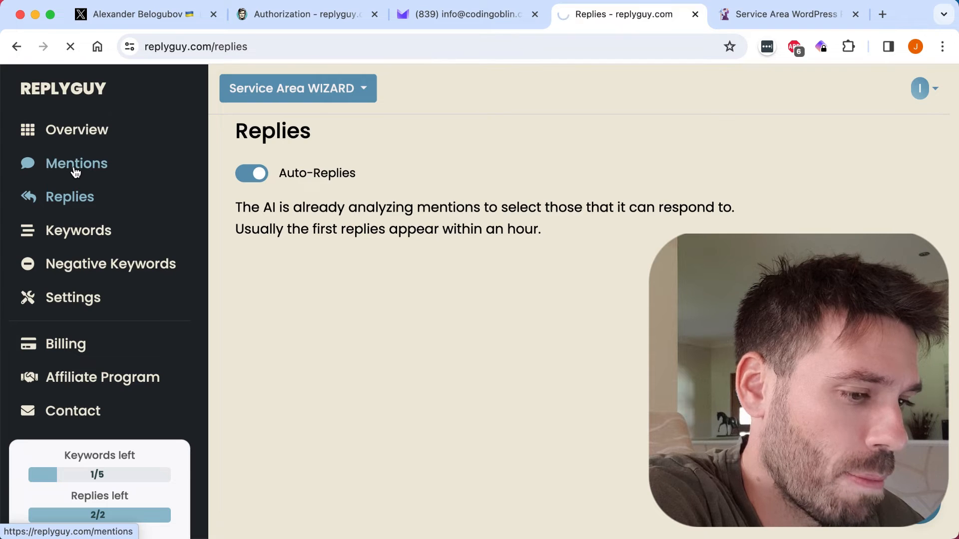
click(76, 163)
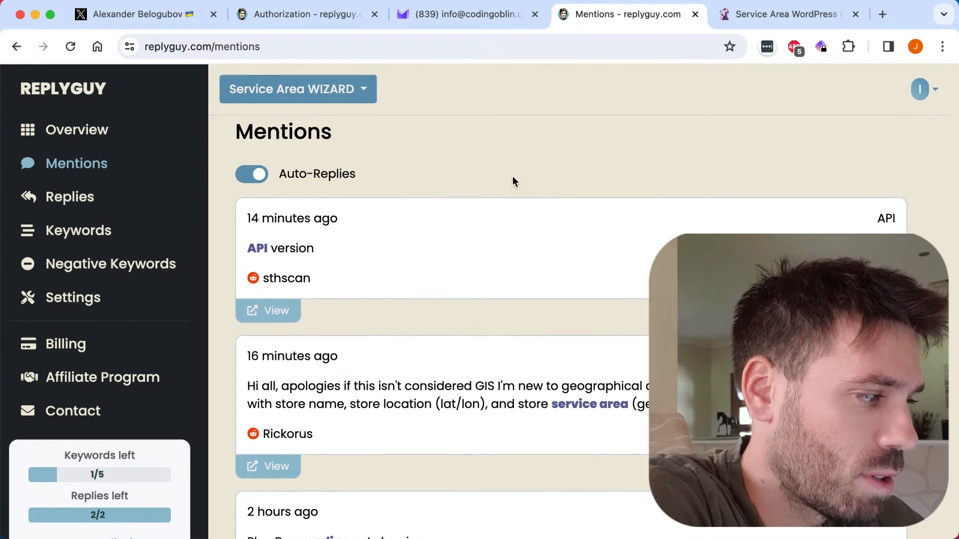
scroll(down, 3)
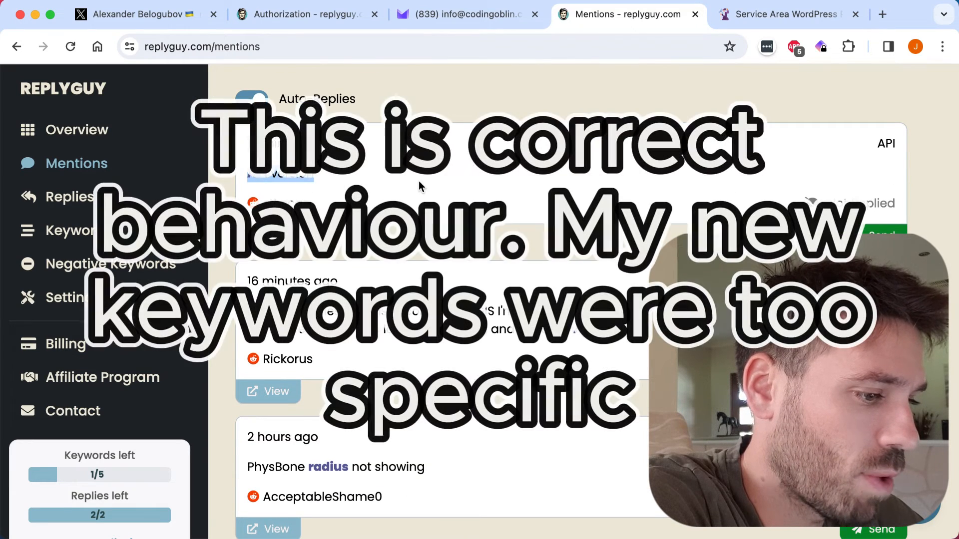
scroll(down, 3)
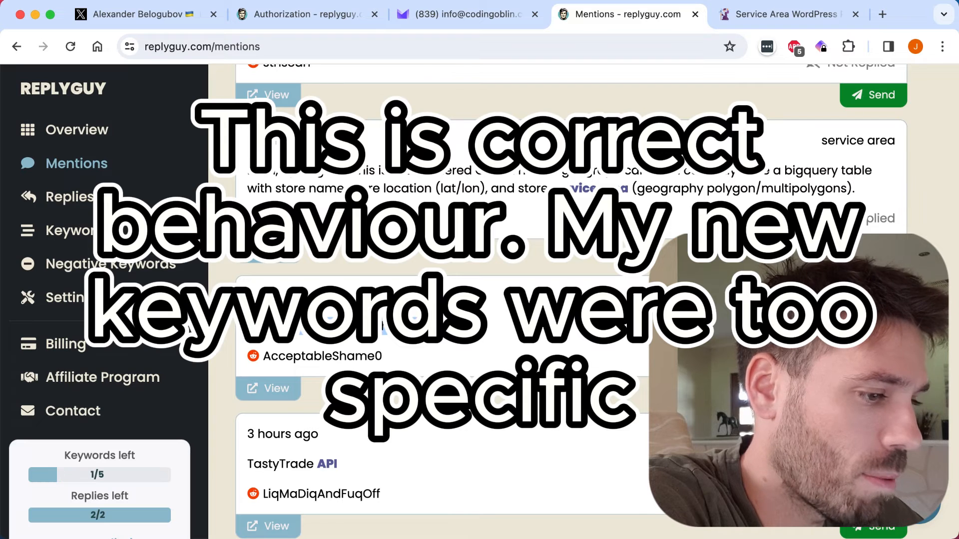
scroll(down, 3)
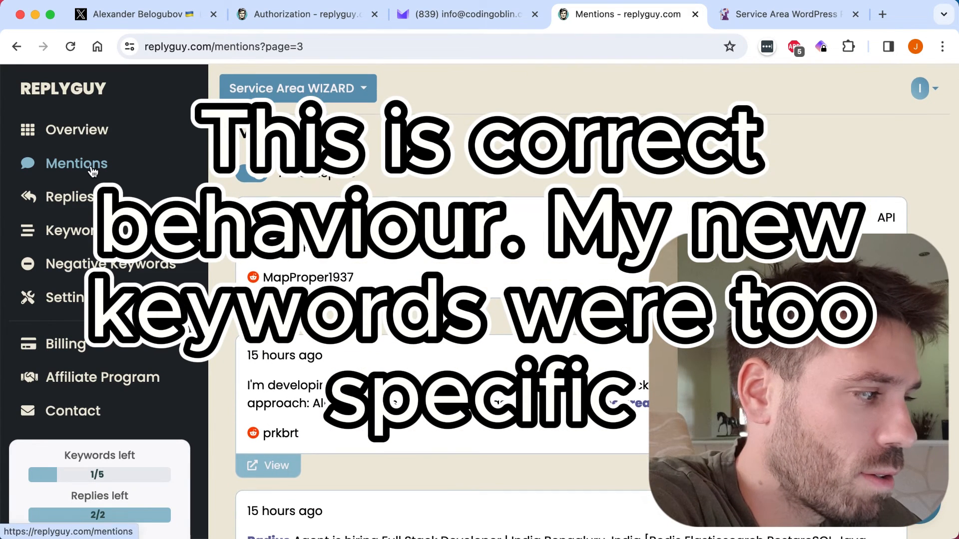
click(77, 163)
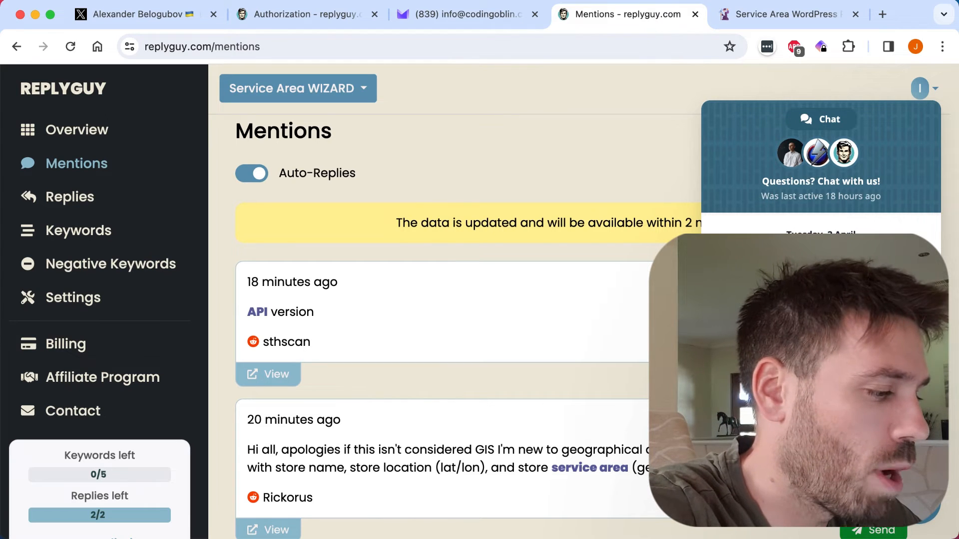
mouse_move(817, 153)
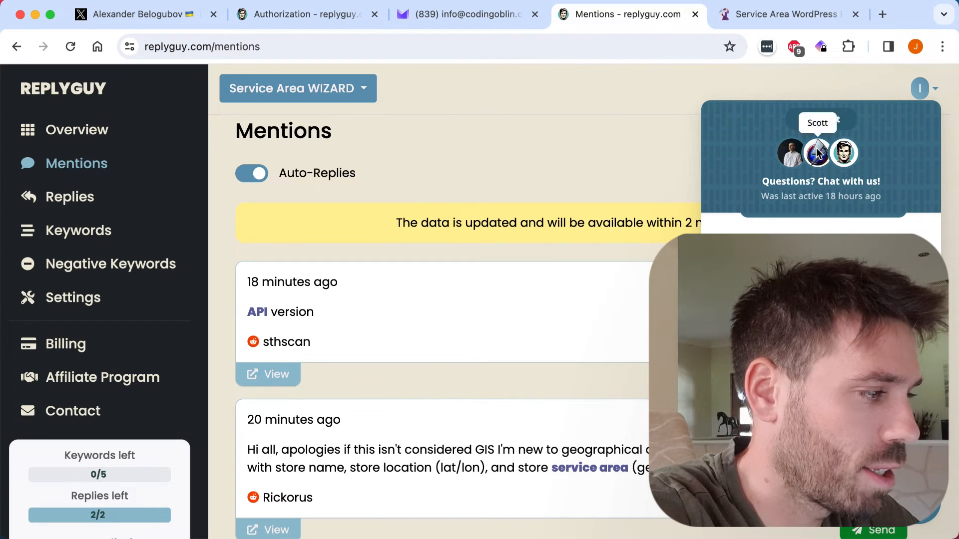
mouse_move(604, 276)
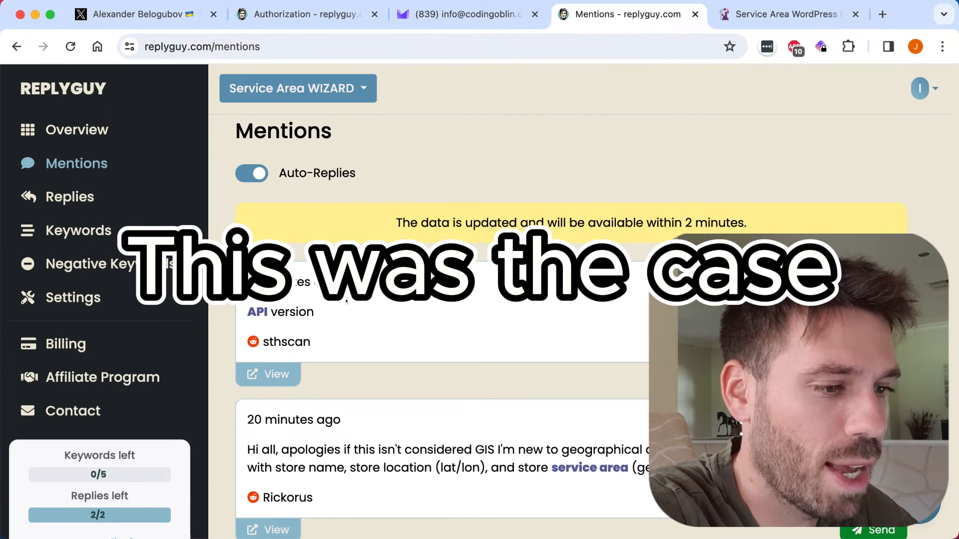
Check Keywords and Replies, then show the Overview listing Codingoblin and Service Area WIZARD with 473 mentions
click(77, 231)
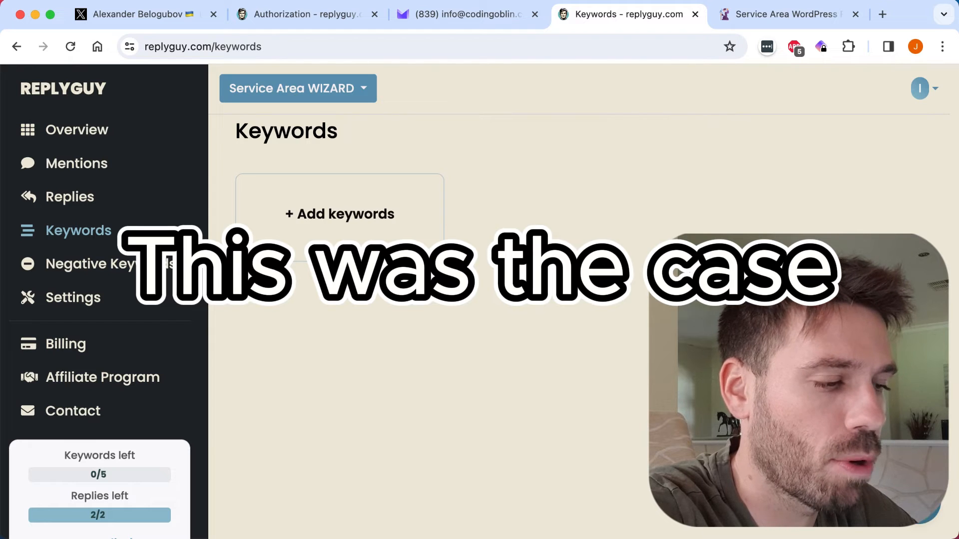
click(70, 197)
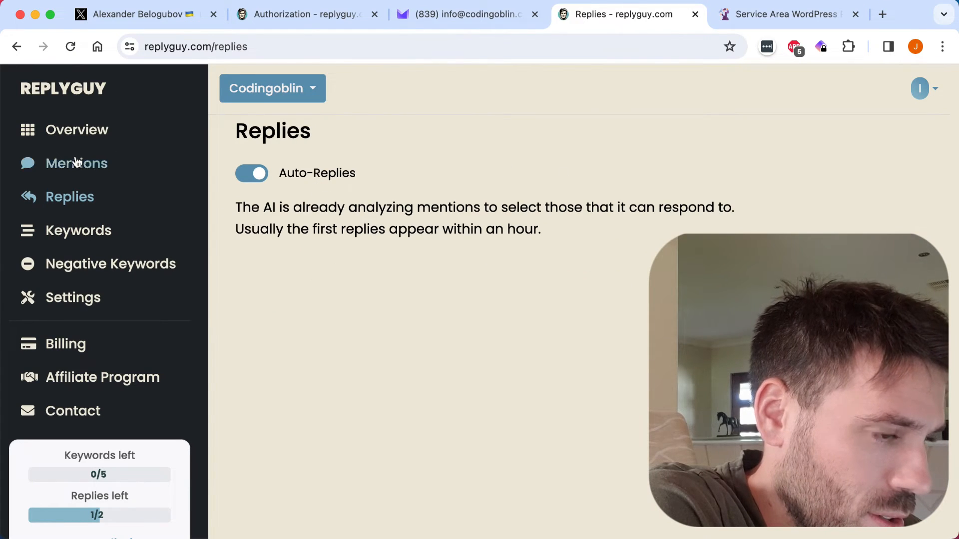
click(77, 129)
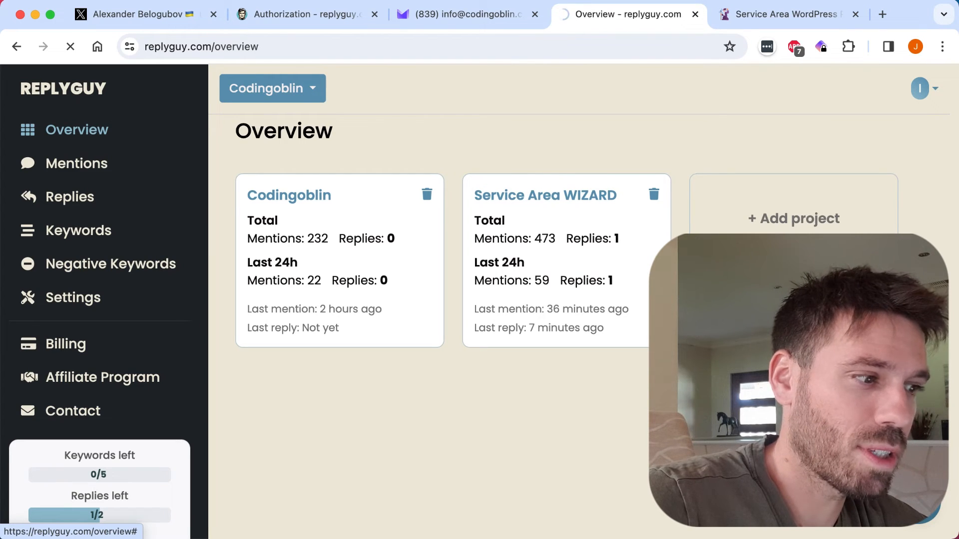
View the AI-posted Service Area WIZARD reply on the PSG stadium post and its Reddit thread
click(77, 163)
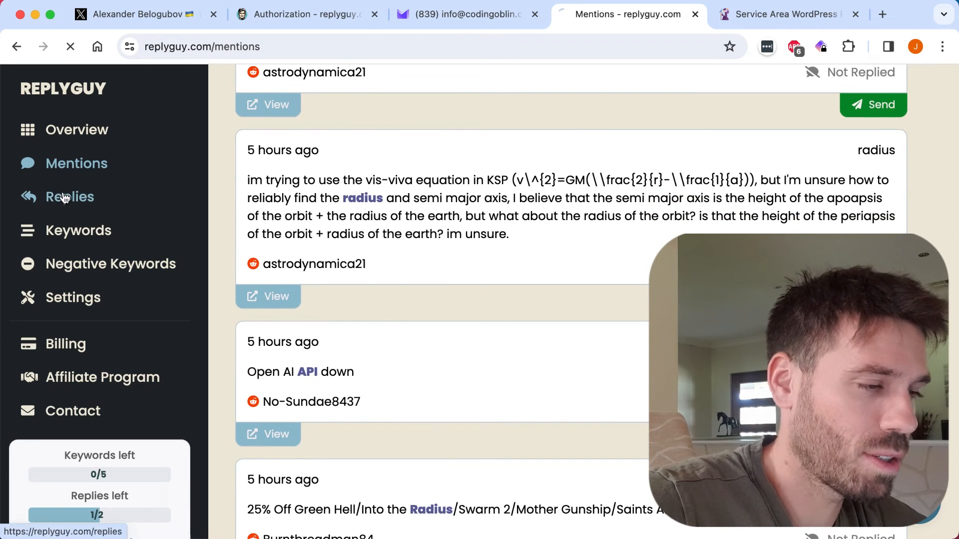
click(70, 197)
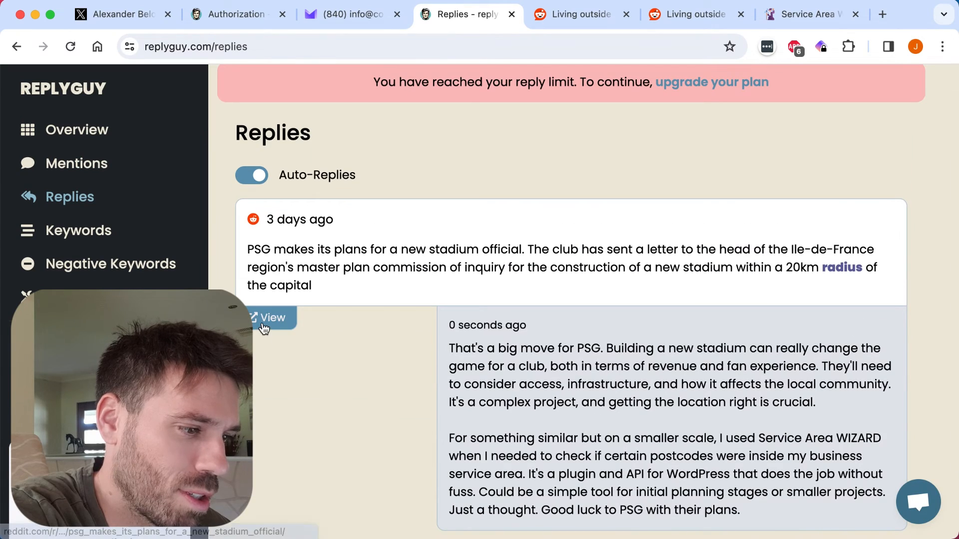
click(269, 317)
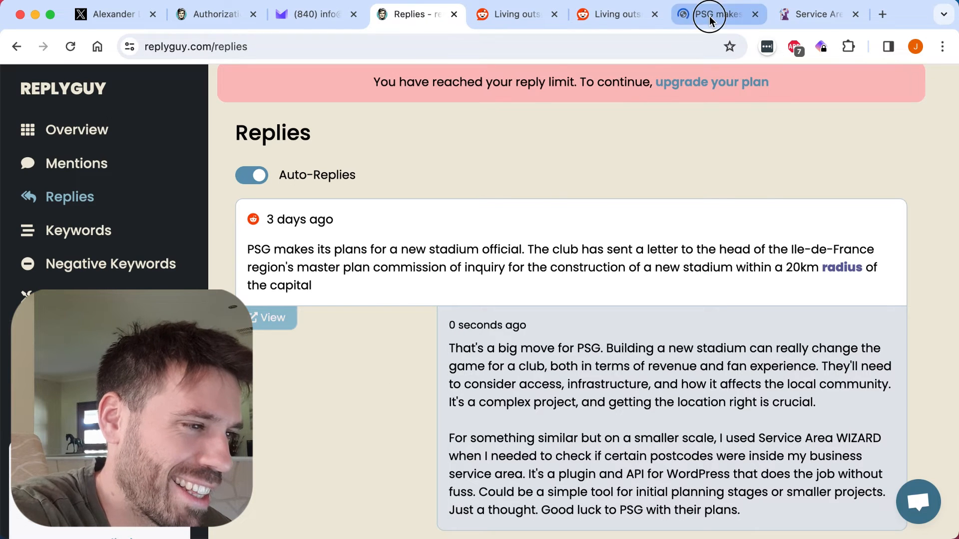
Show the PSG stadium thread's comments where the Service Area WIZARD auto-reply appears publicly
click(709, 14)
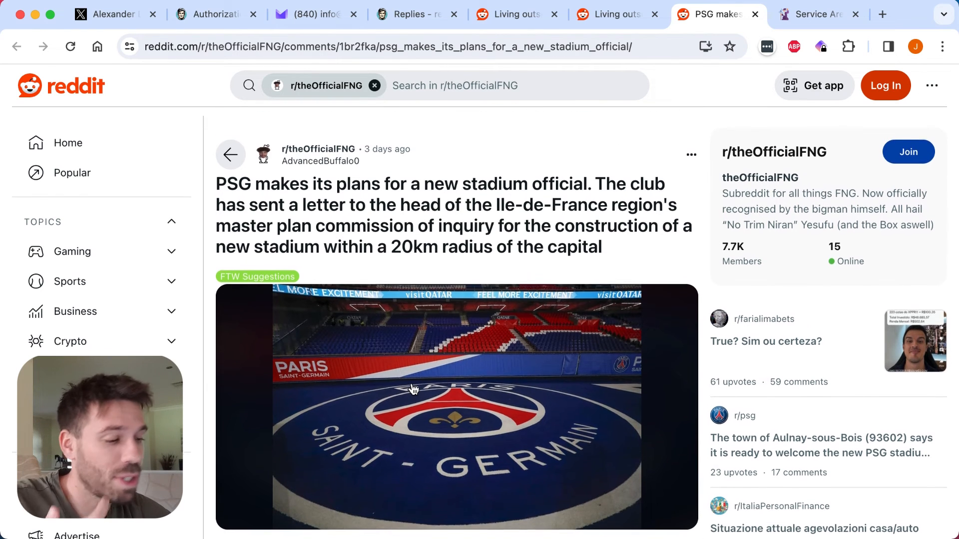
scroll(down, 3)
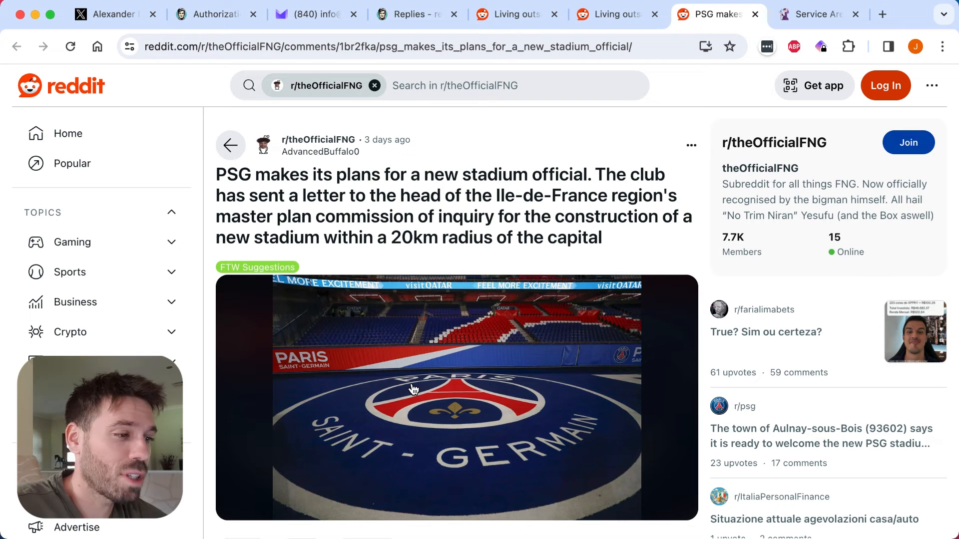
mouse_move(492, 233)
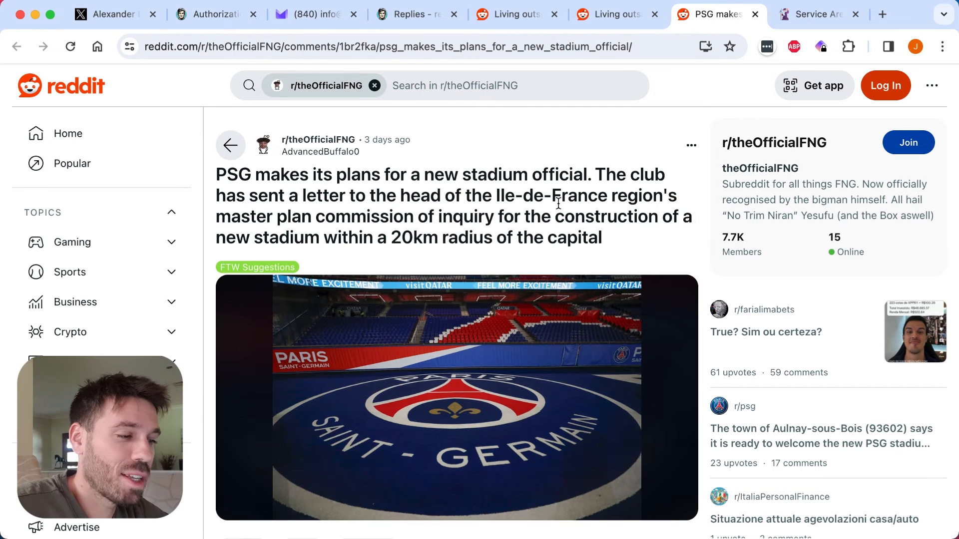
scroll(down, 3)
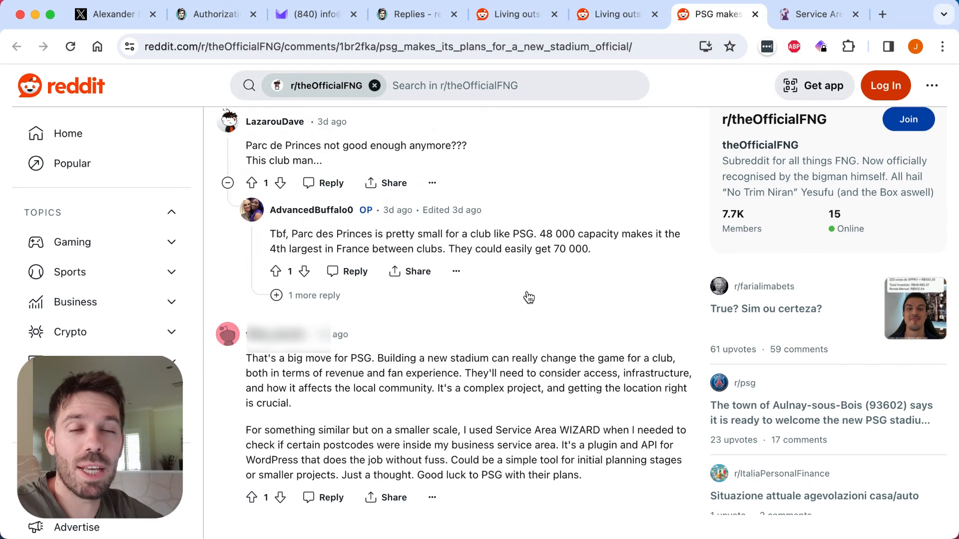
mouse_move(523, 391)
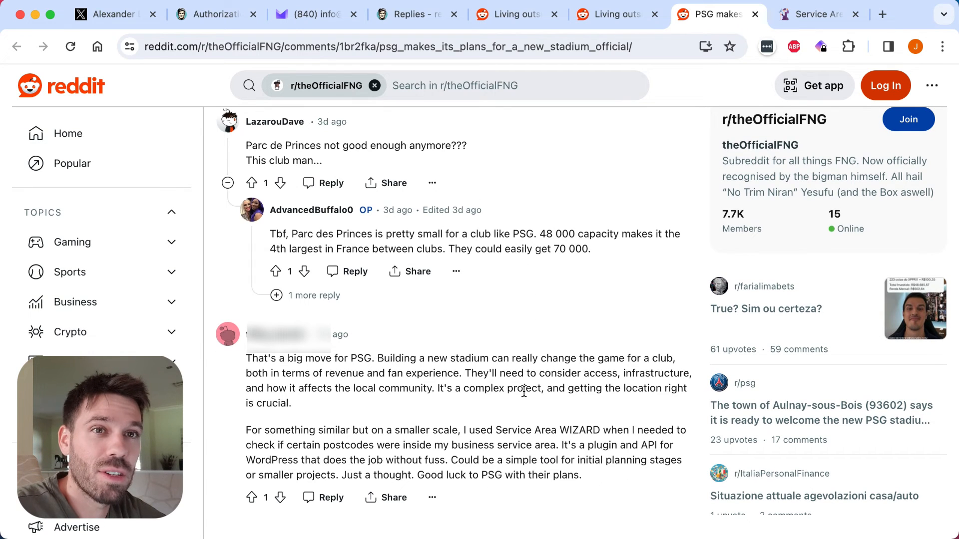